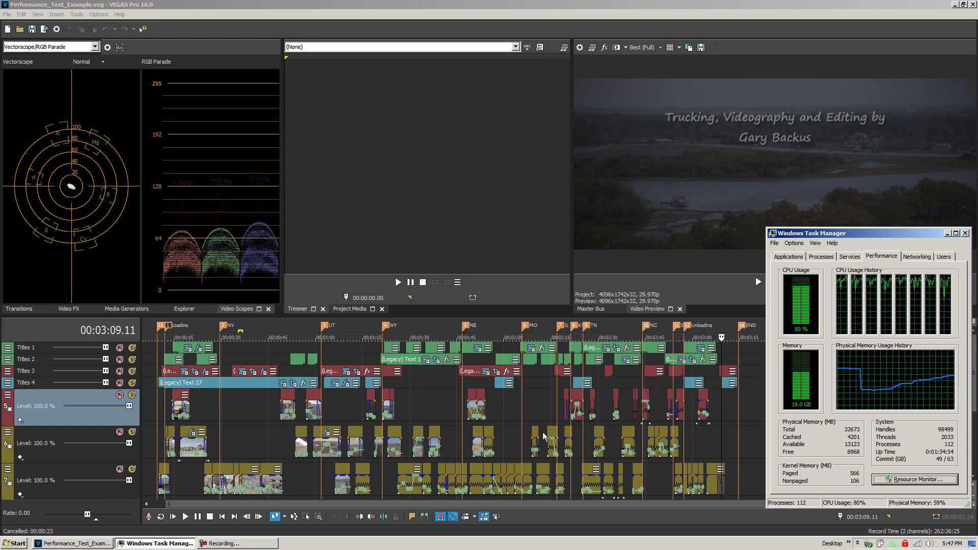
mouse_move(514, 459)
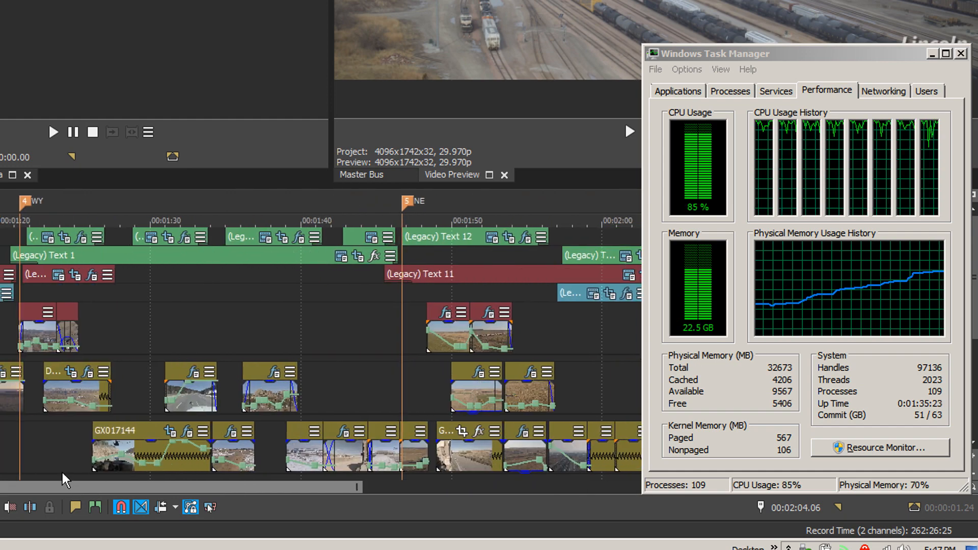
Glance at Preferences without changing anything and reposition playback on the timeline
scroll("right", 3)
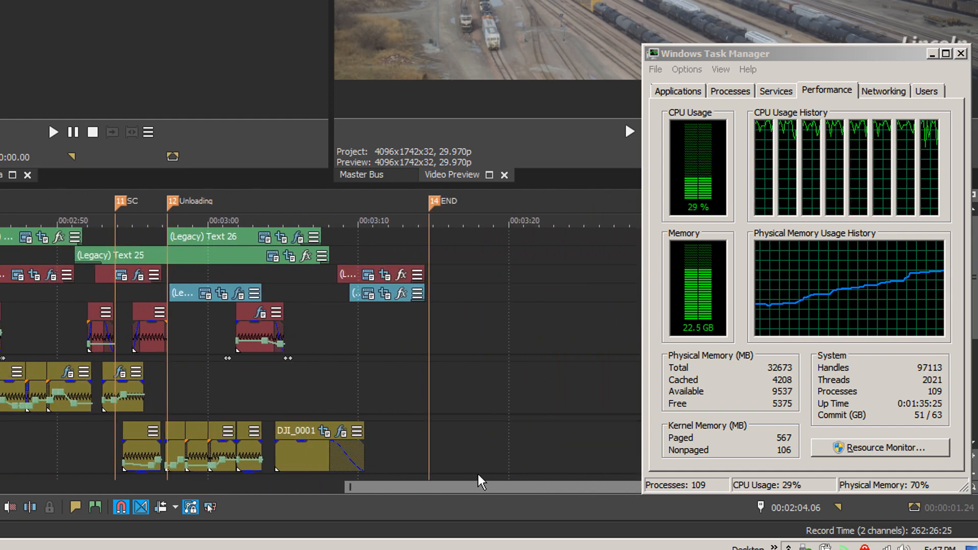
scroll("left", 3)
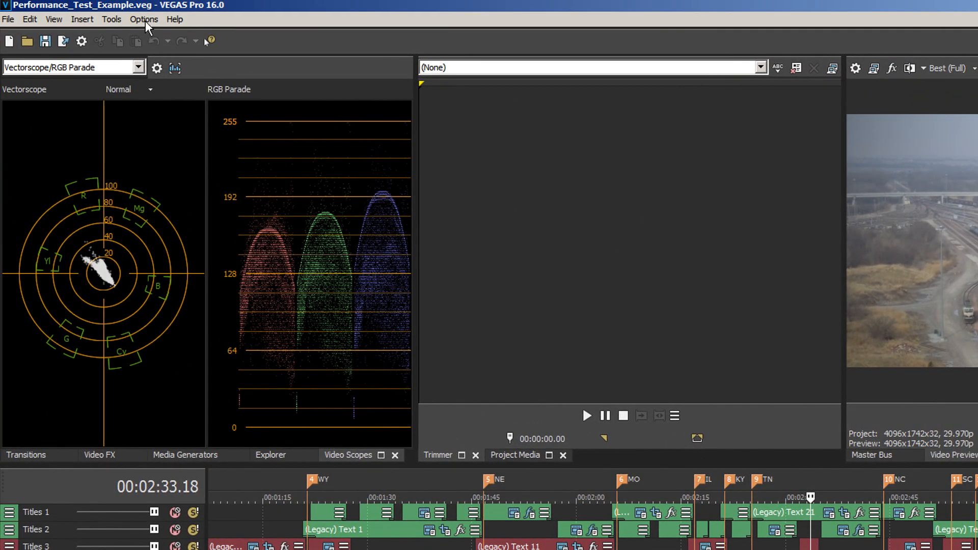
left_click(144, 20)
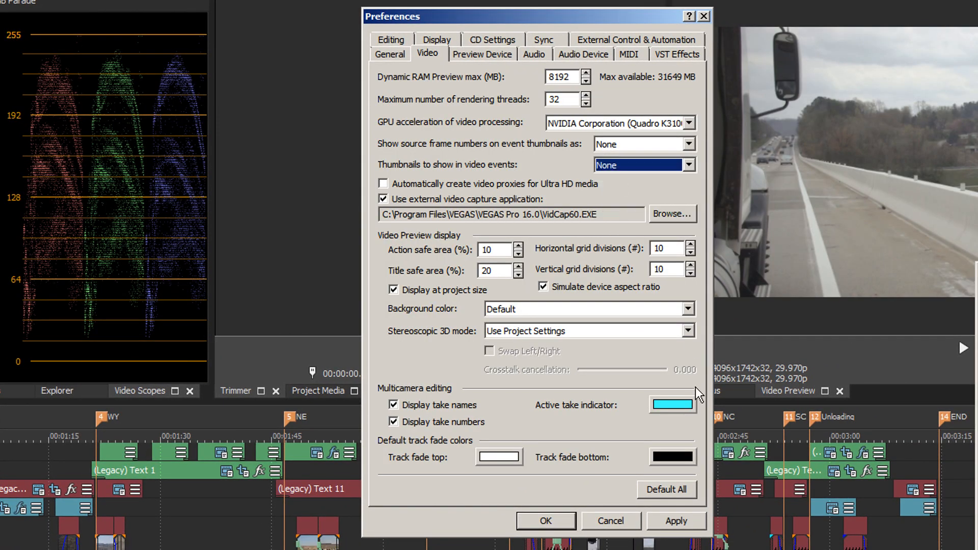
left_click(546, 521)
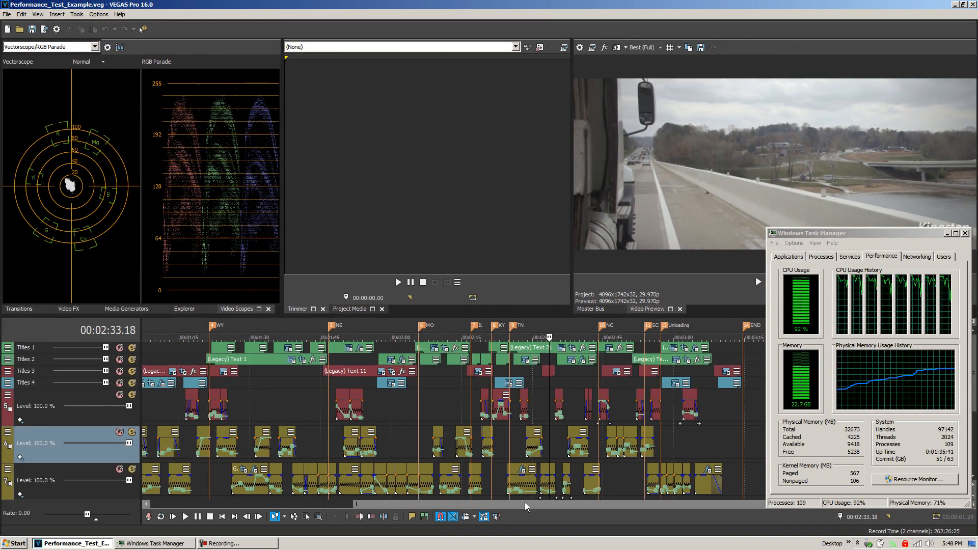
scroll("left", 3)
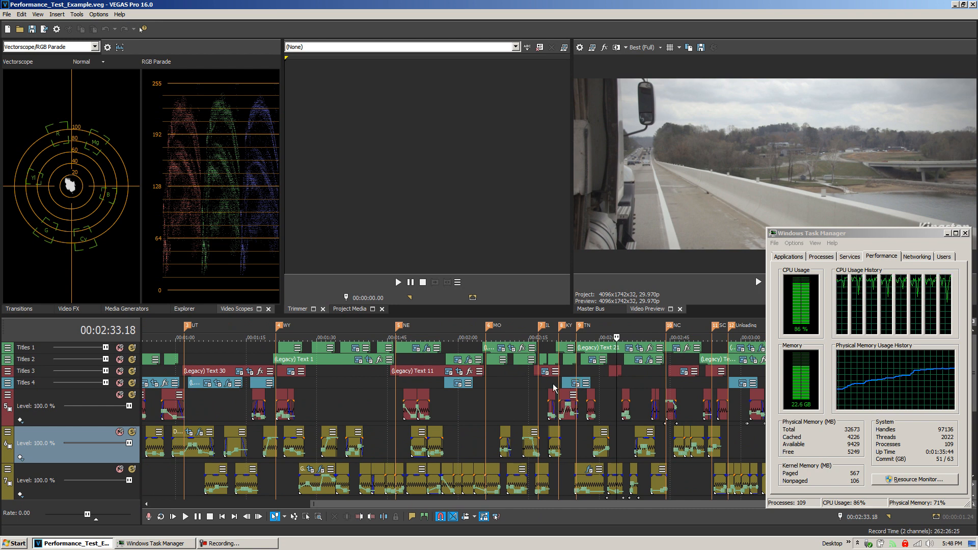
left_click(6, 13)
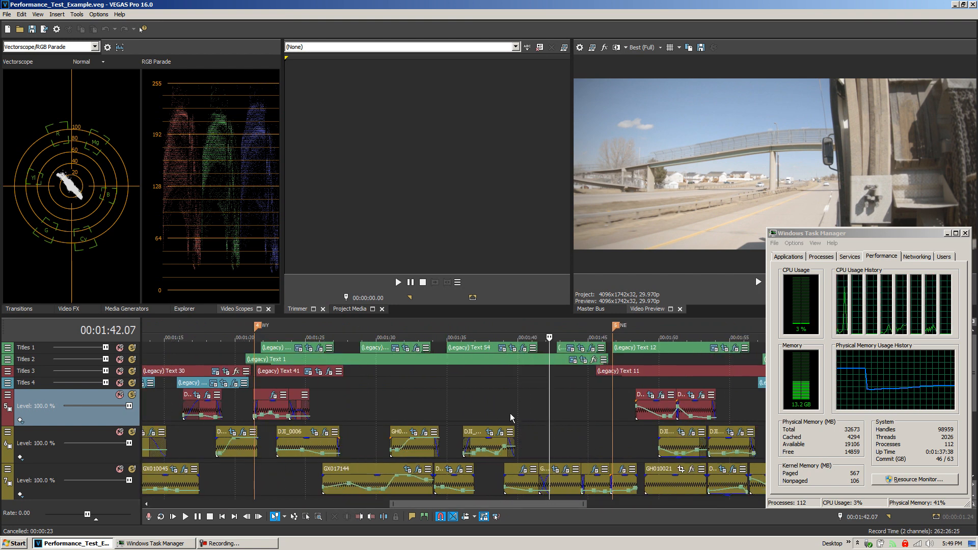
mouse_move(559, 436)
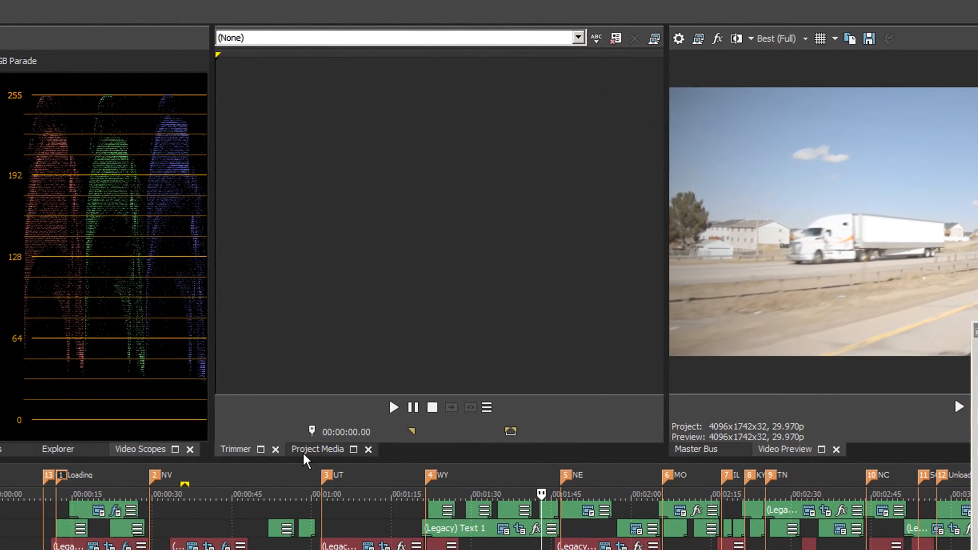
Show Project Media, try the Details view, then switch the pool back to List view
left_click(317, 449)
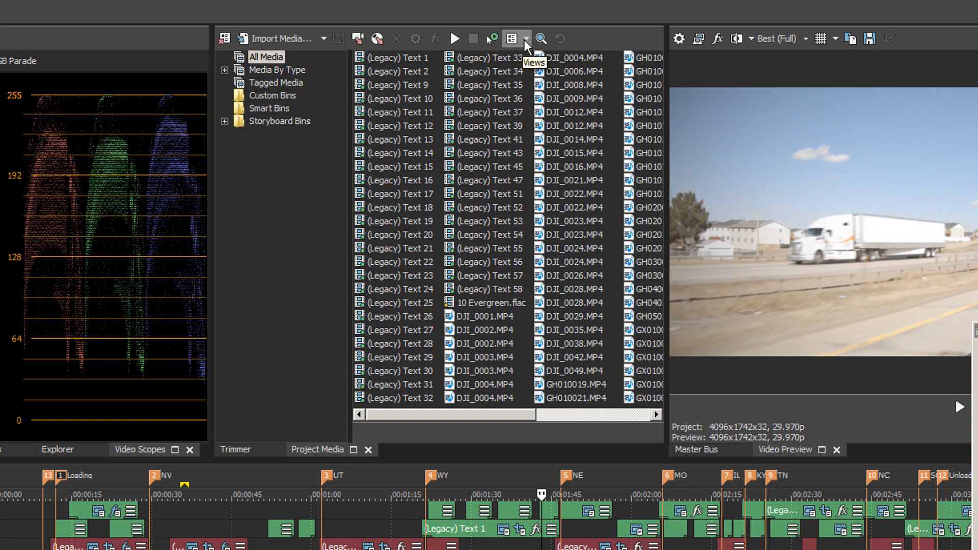
left_click(528, 38)
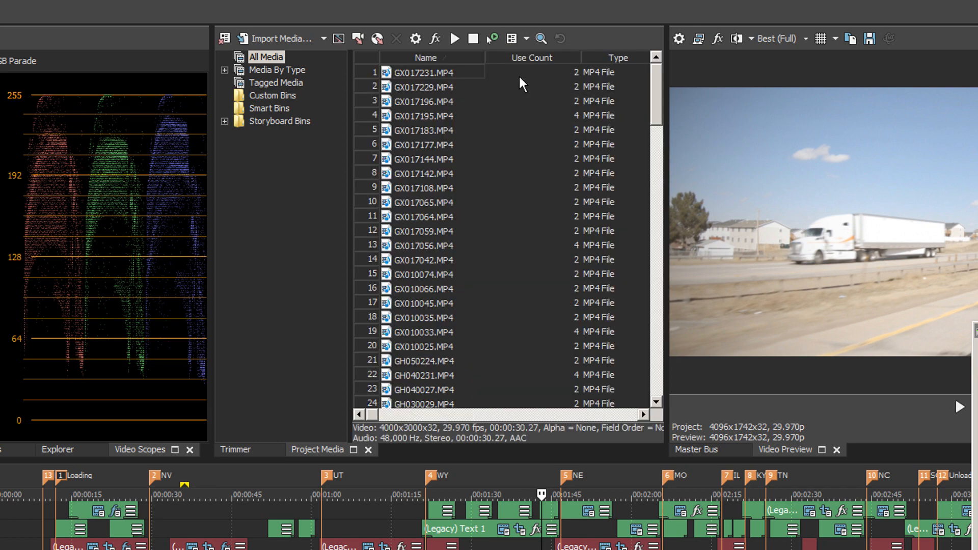
left_click(526, 38)
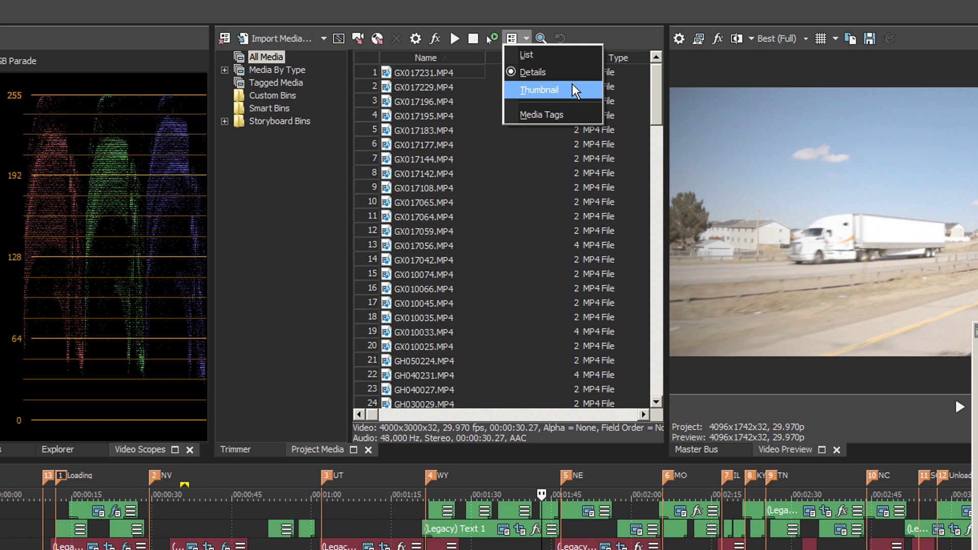
left_click(534, 72)
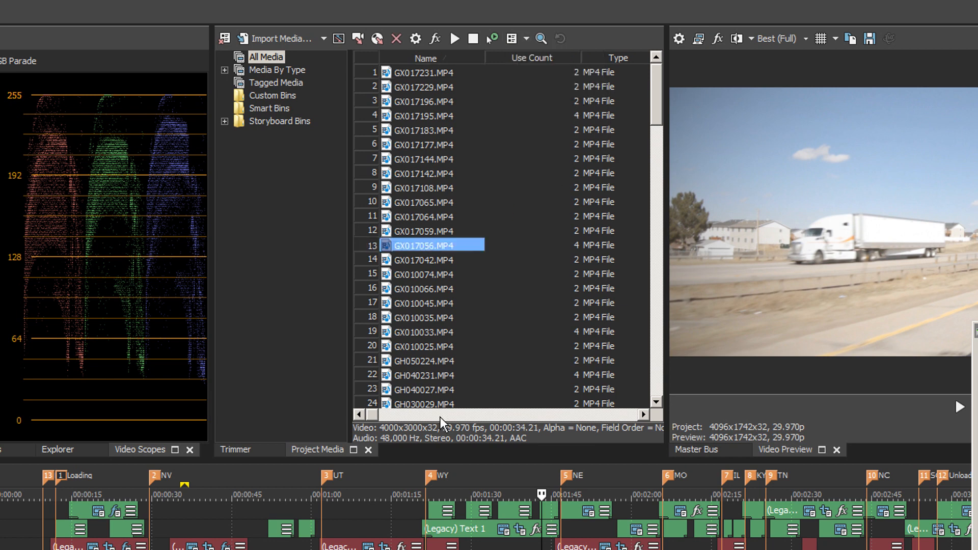
mouse_move(436, 352)
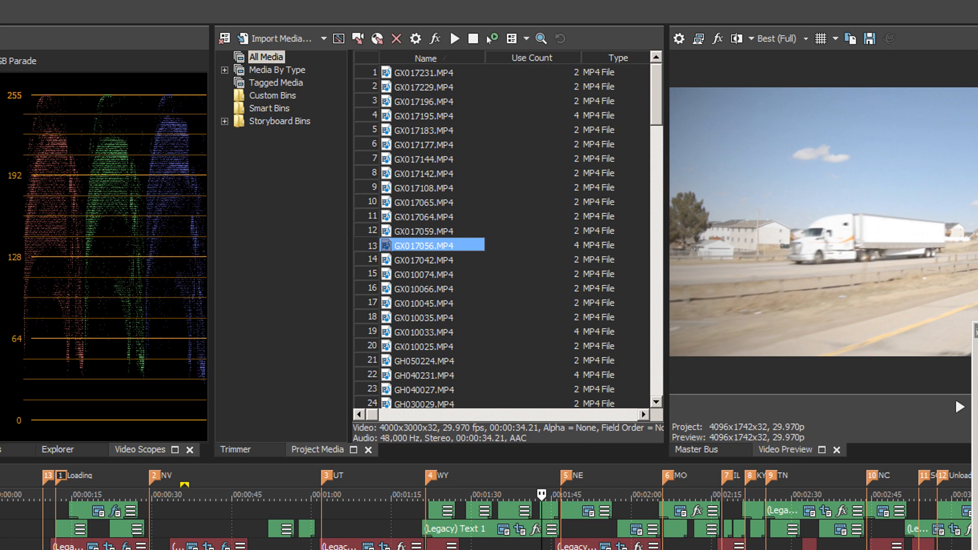
mouse_move(621, 133)
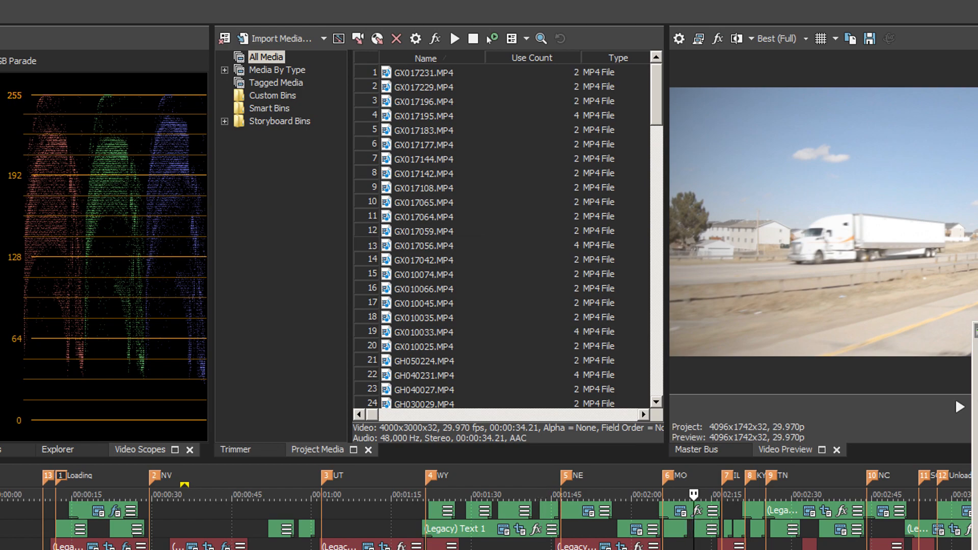
left_click(513, 38)
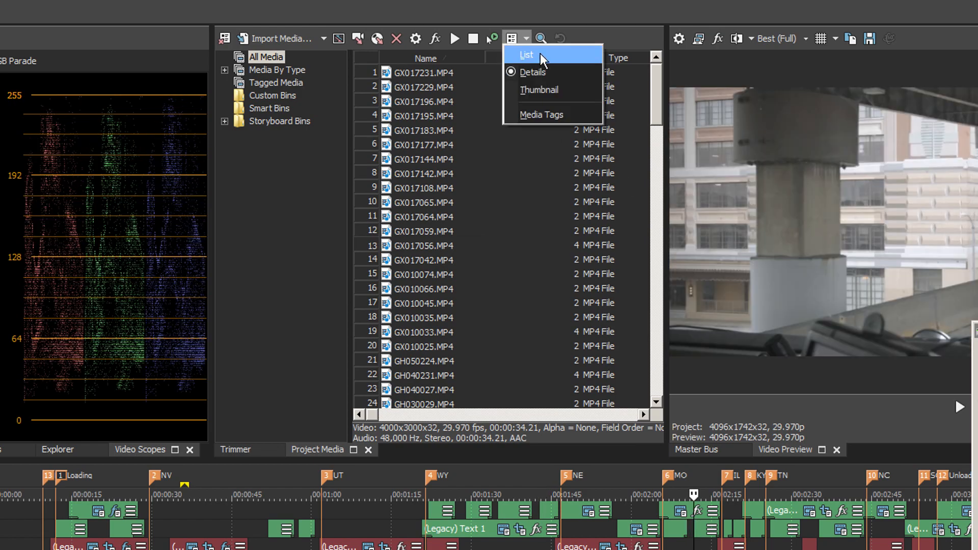
left_click(526, 55)
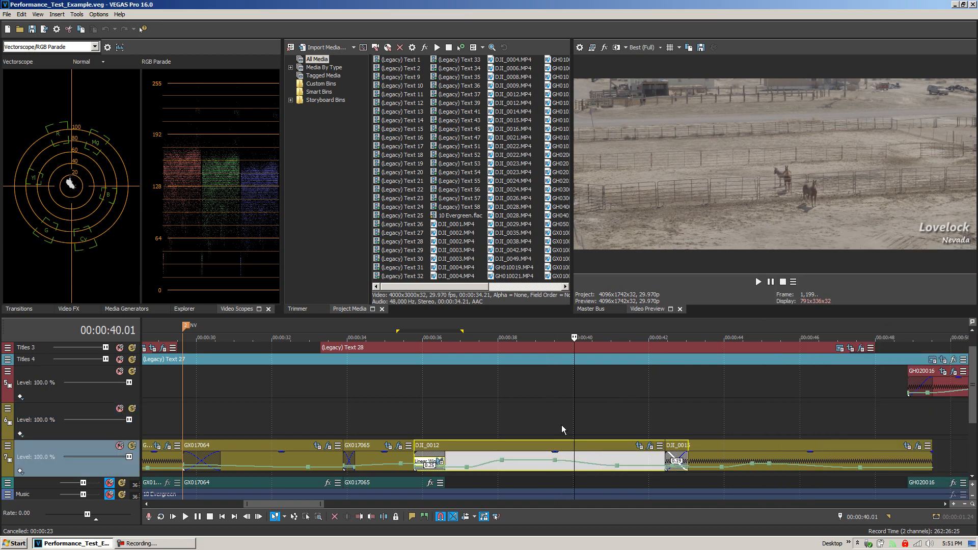
mouse_move(295, 310)
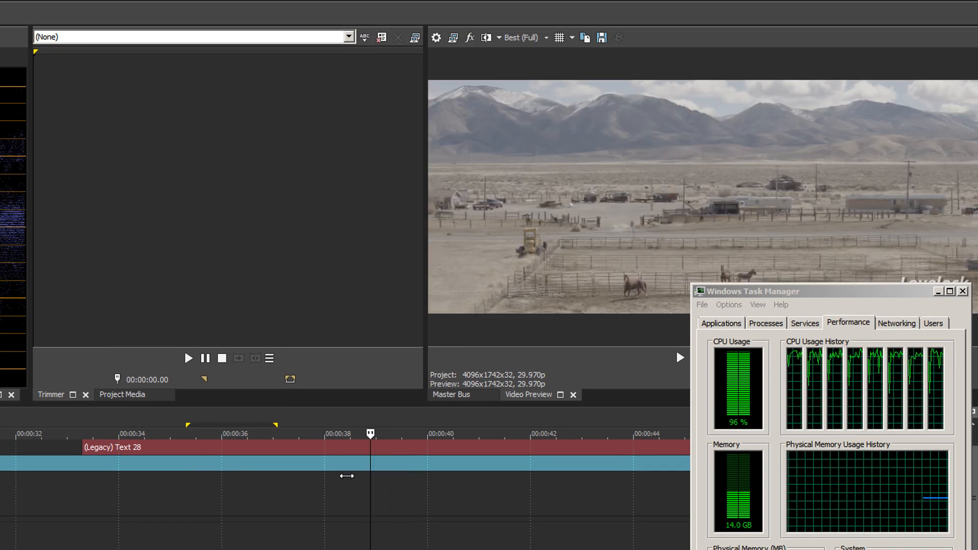
Set preview quality to Draft (512x217) and scrub the playhead along the timeline
left_click(546, 37)
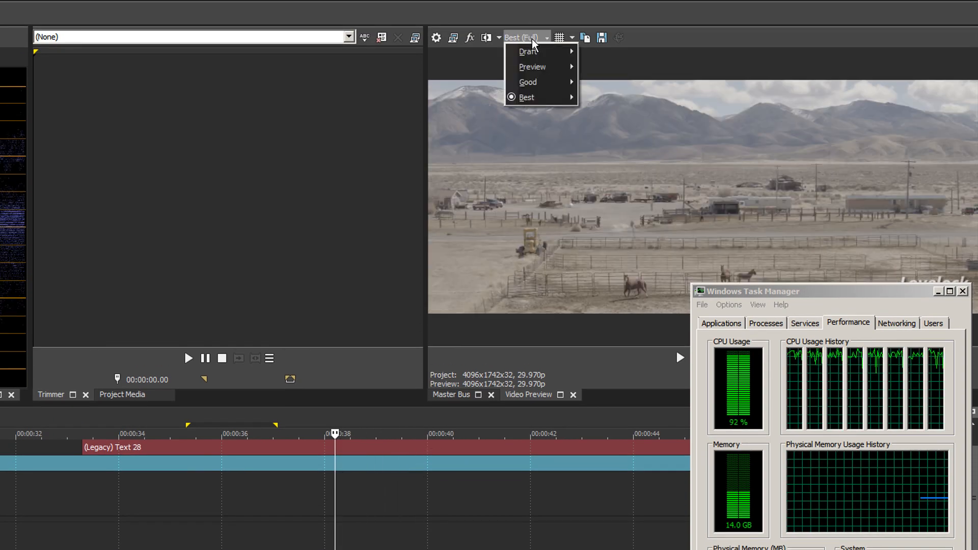
mouse_move(536, 51)
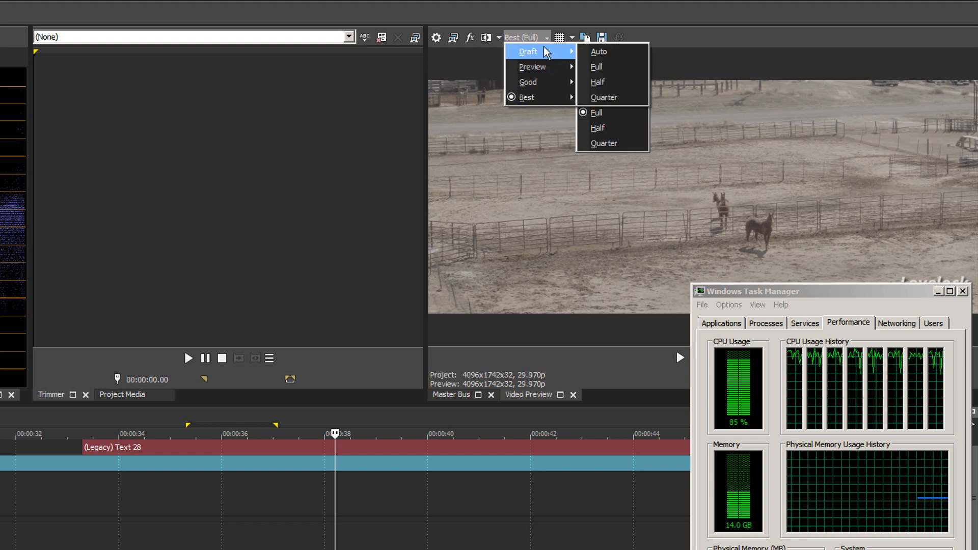
left_click(604, 98)
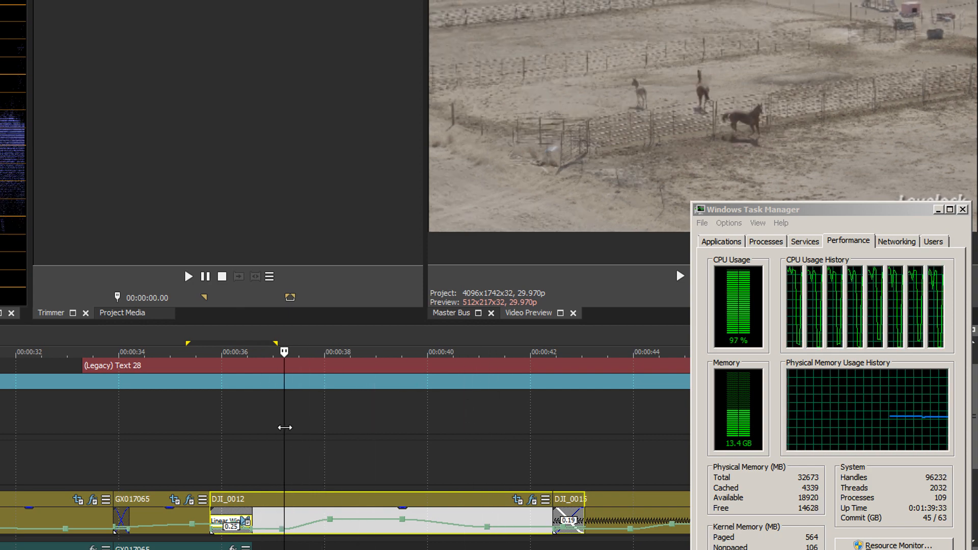
left_click(444, 353)
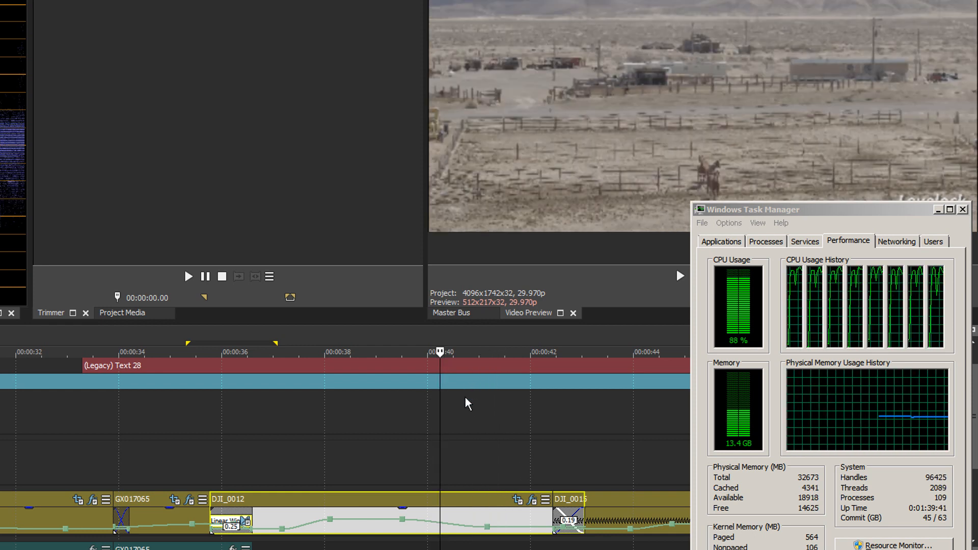
left_click(350, 352)
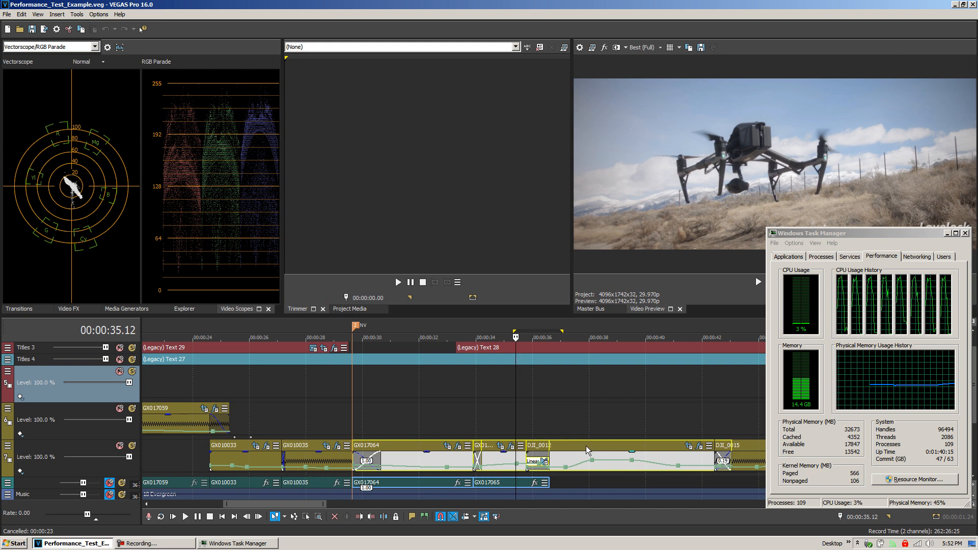
Bring up the context options for the DJI_0012 event on the timeline
right_click(588, 450)
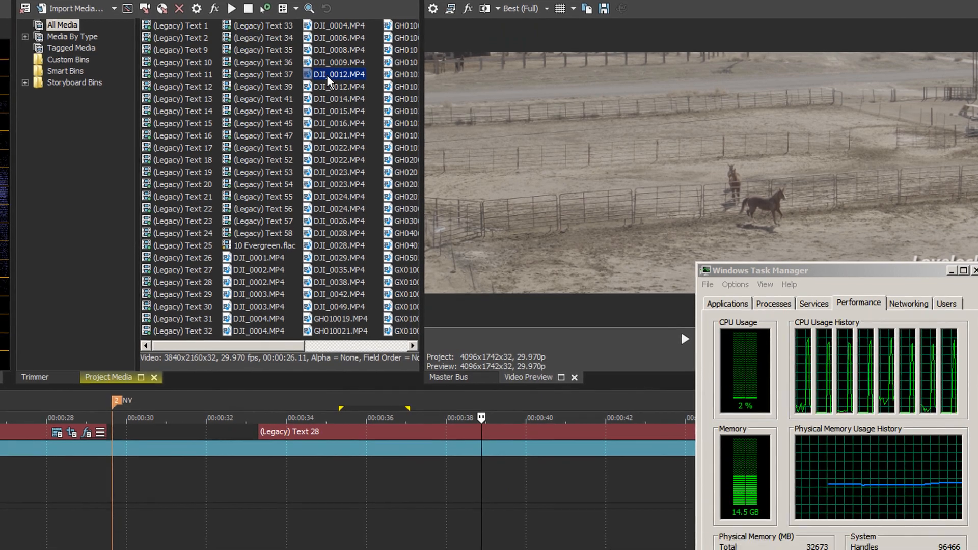
Create a video proxy for DJI_0012.MP4 from Project Media, producing the .sfvp0 file
right_click(338, 74)
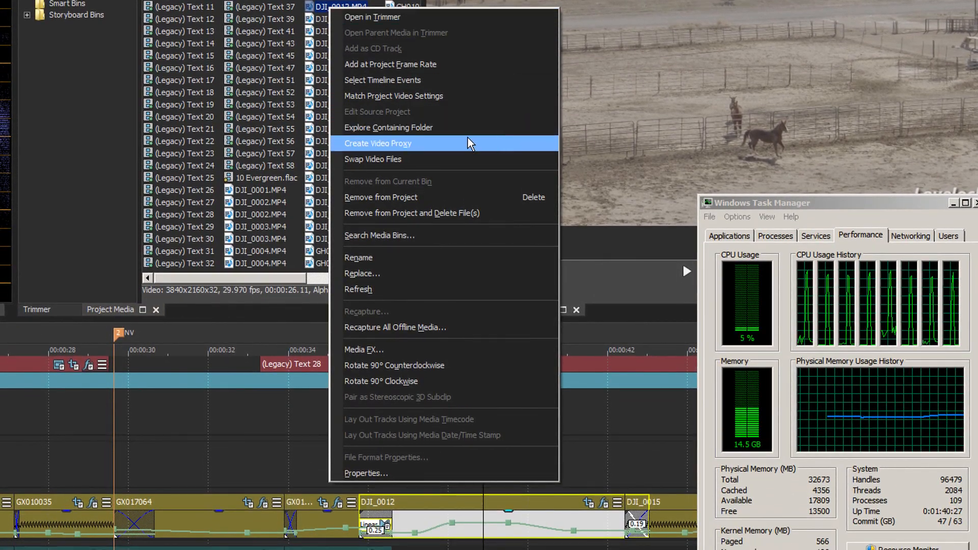
left_click(377, 143)
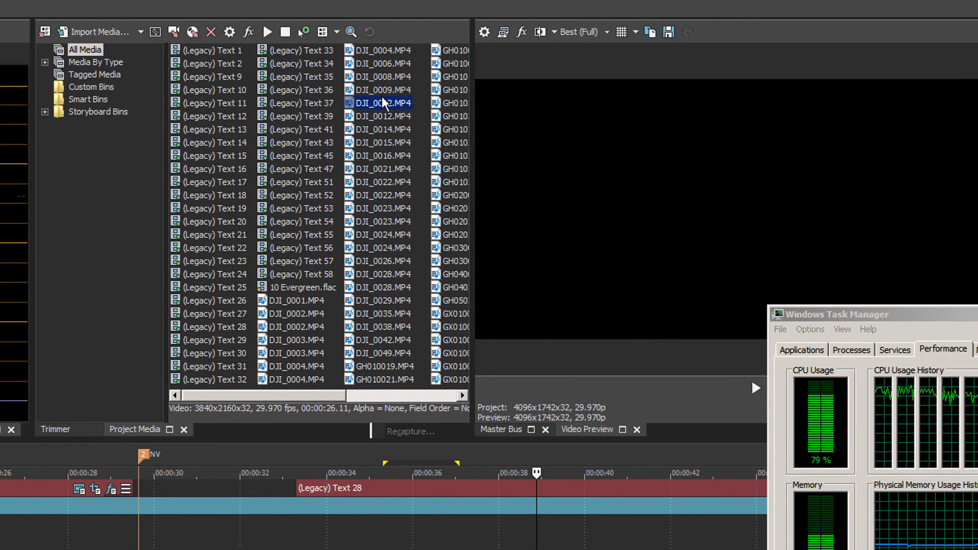
right_click(377, 102)
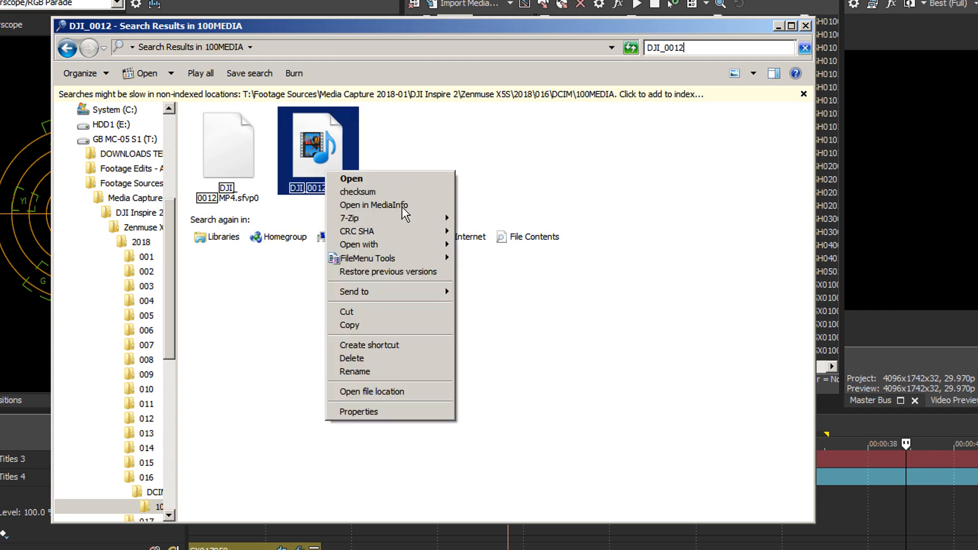
Inspect DJI_0012.MP4 in MediaInfo (HEVC, 3840×2160), then close MediaInfo
left_click(373, 205)
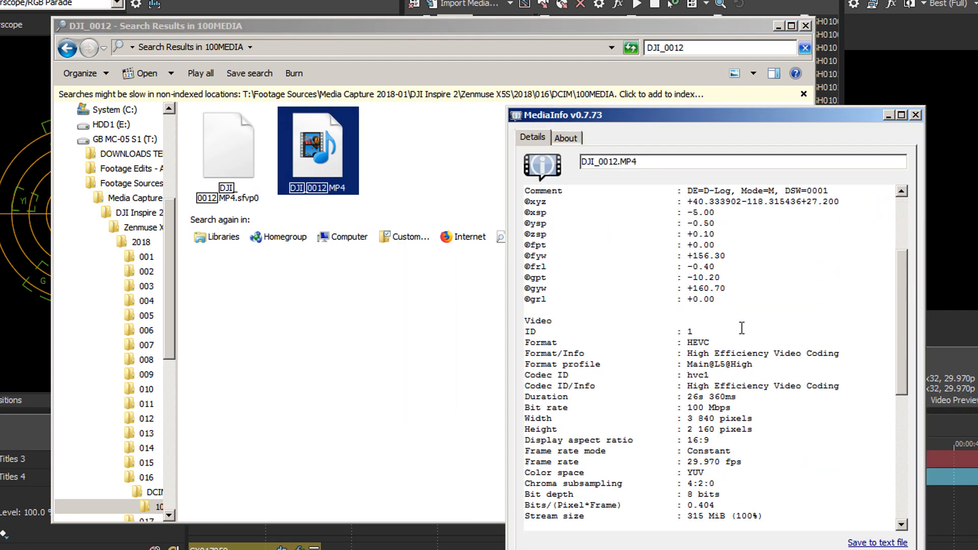
double_click(697, 342)
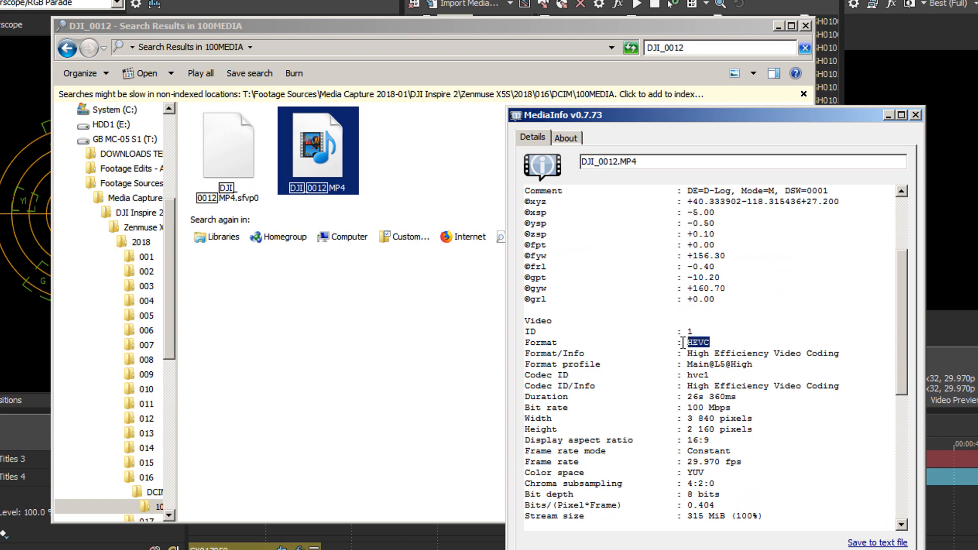
left_click(703, 408)
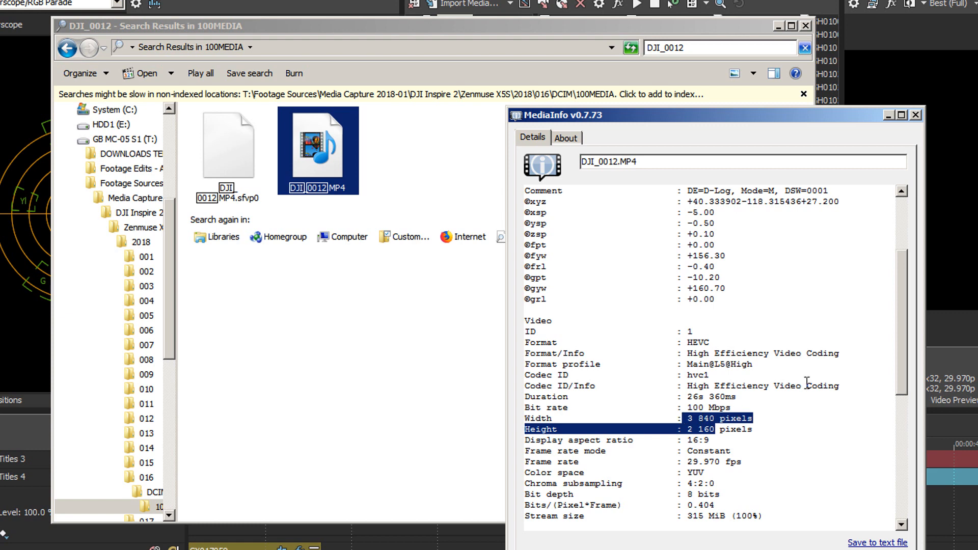
left_click(914, 116)
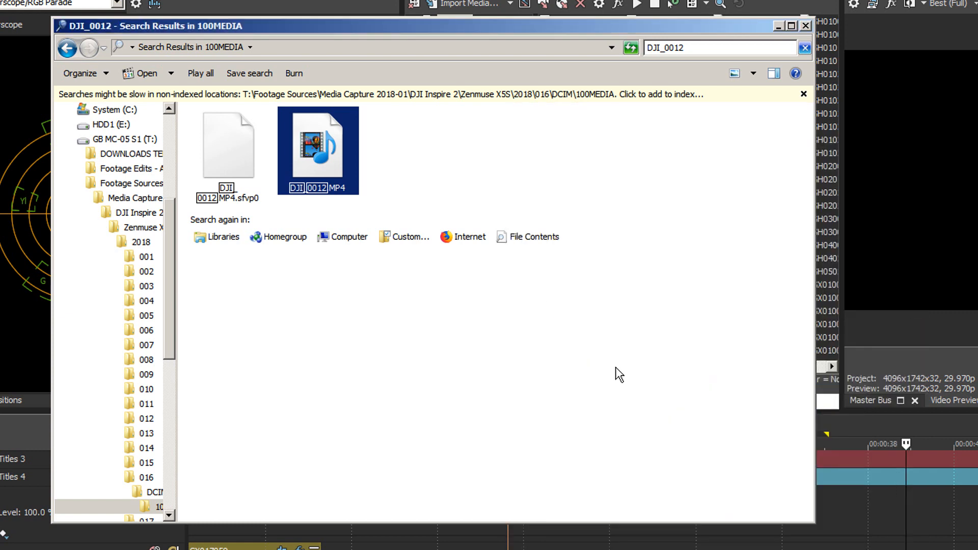
mouse_move(422, 386)
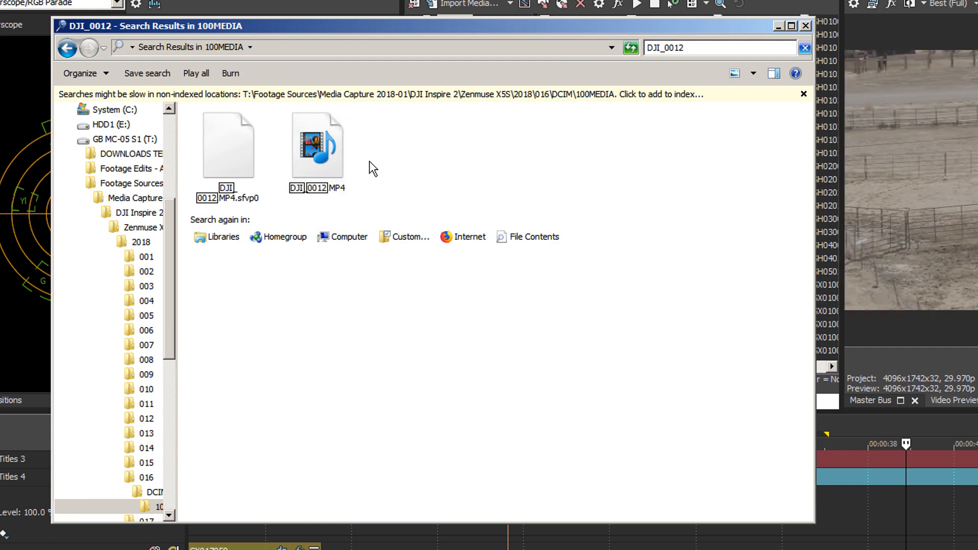
mouse_move(218, 165)
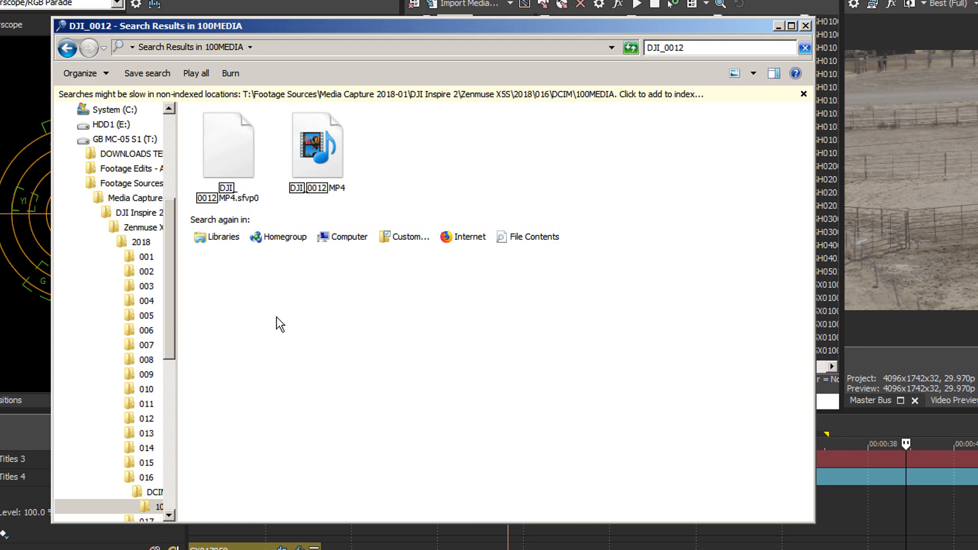
mouse_move(242, 205)
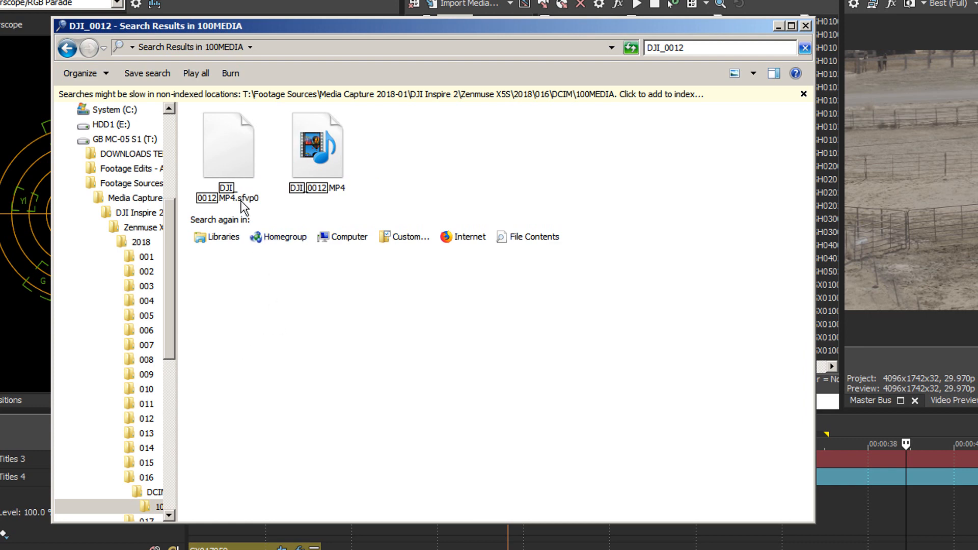
mouse_move(243, 209)
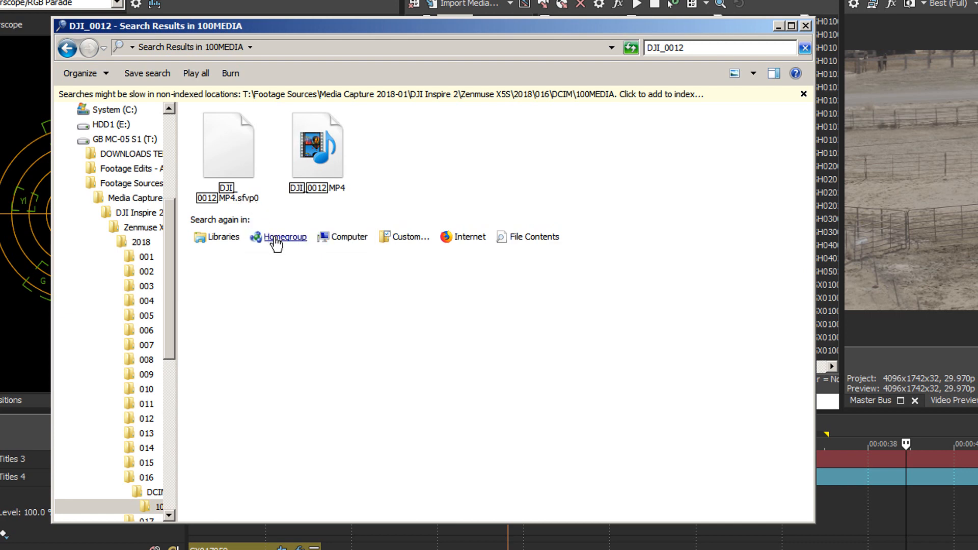
mouse_move(483, 266)
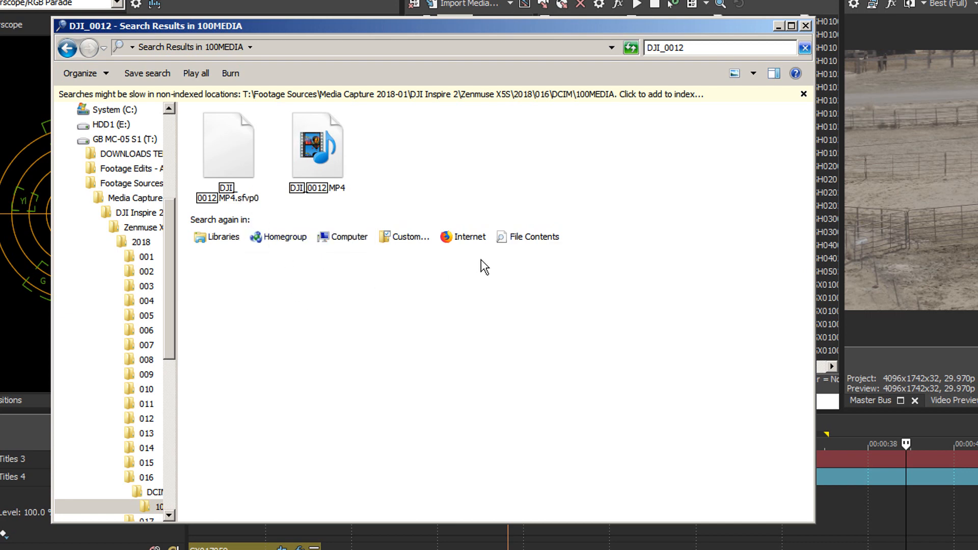
mouse_move(230, 201)
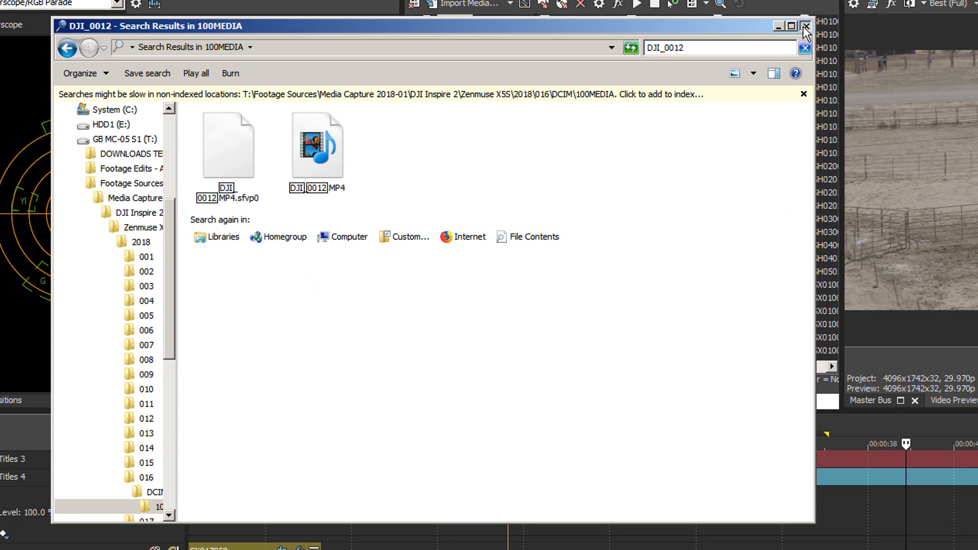
Close the Explorer search results window for DJI_0012
left_click(805, 24)
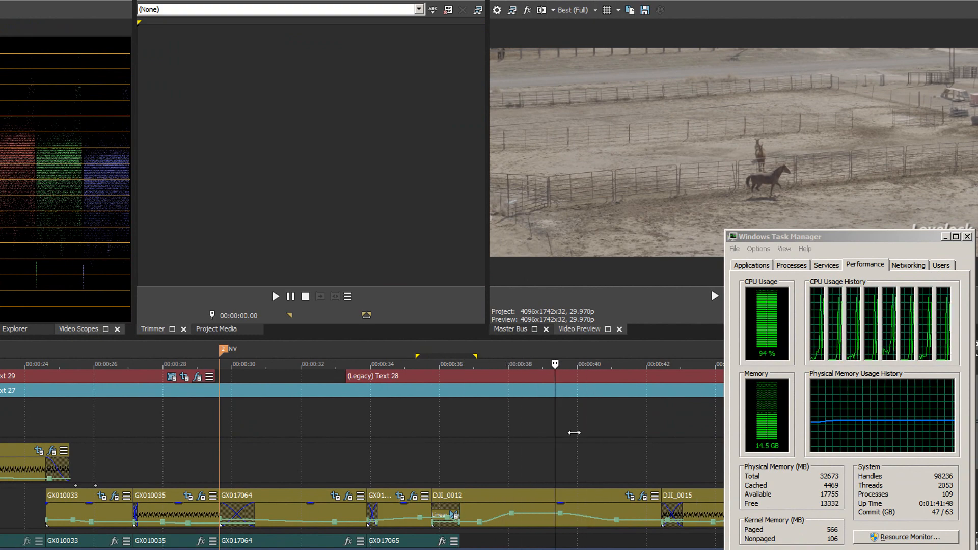
Set preview quality to Preview (Full), scrub through DJI_0012, and close Task Manager
left_click(600, 10)
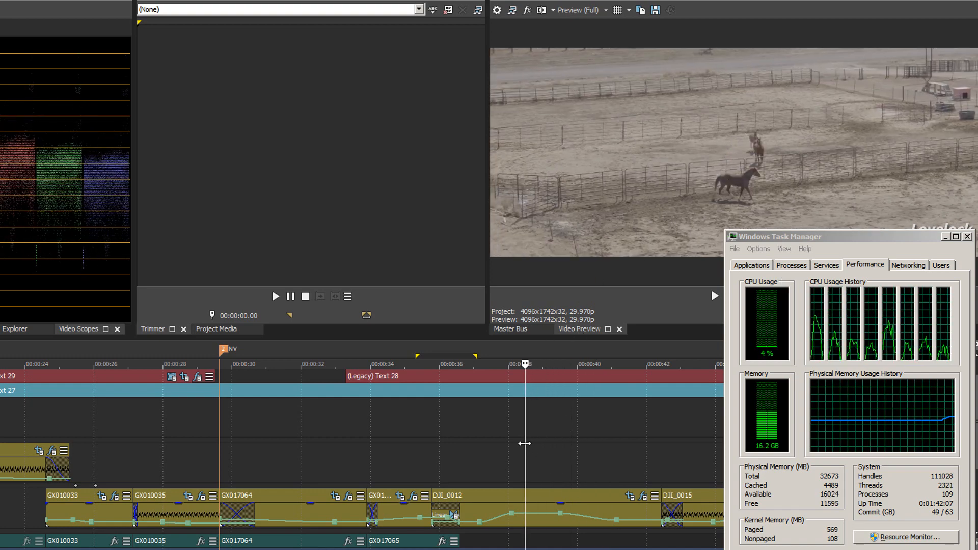
left_click_drag(525, 365, 457, 365)
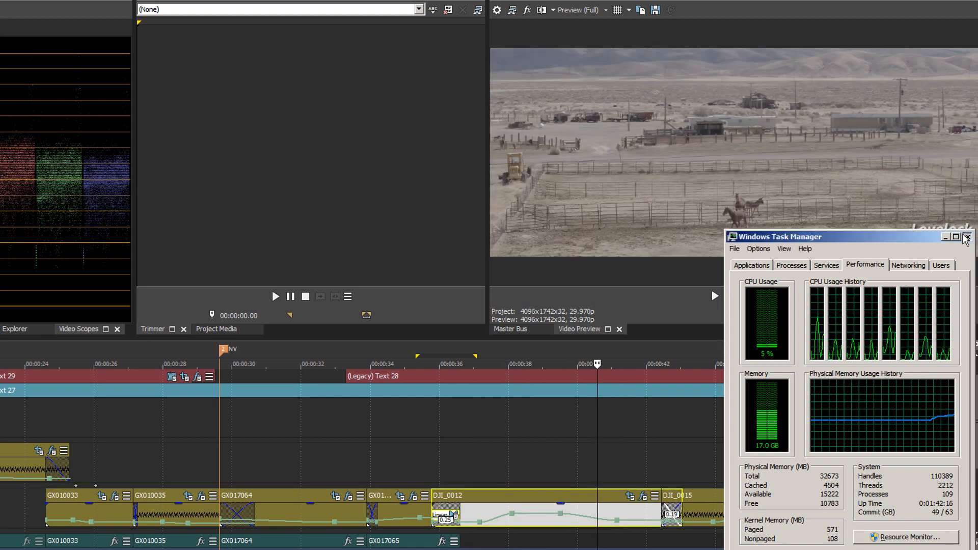
left_click(970, 238)
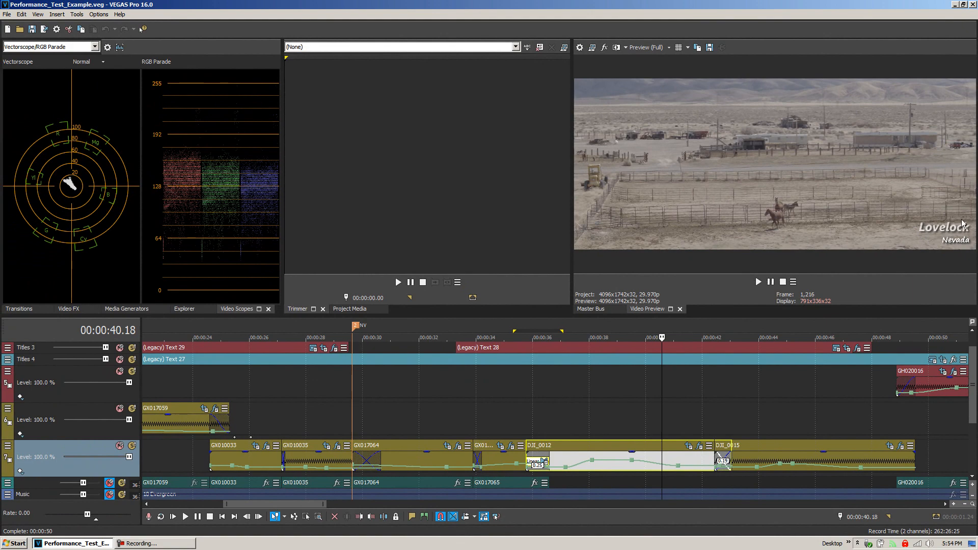
mouse_move(851, 125)
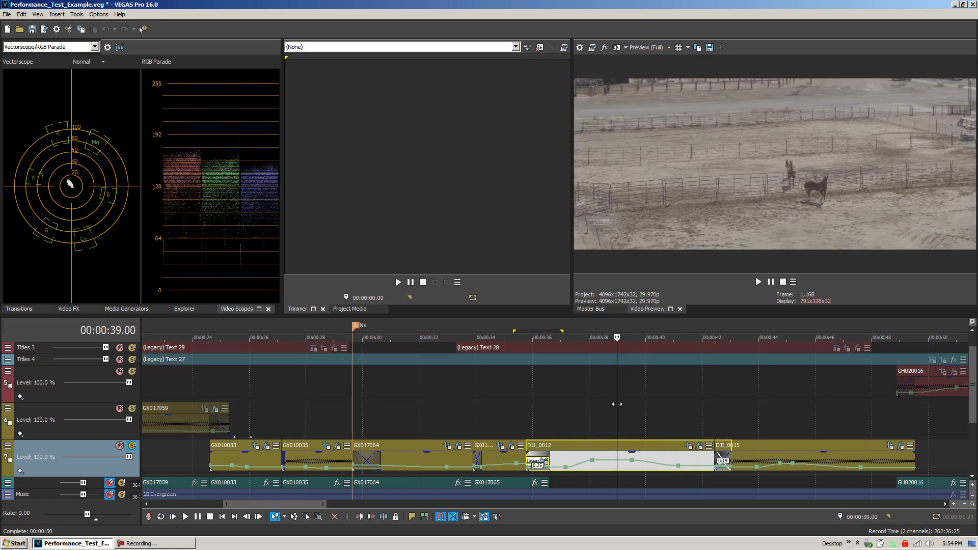
mouse_move(611, 426)
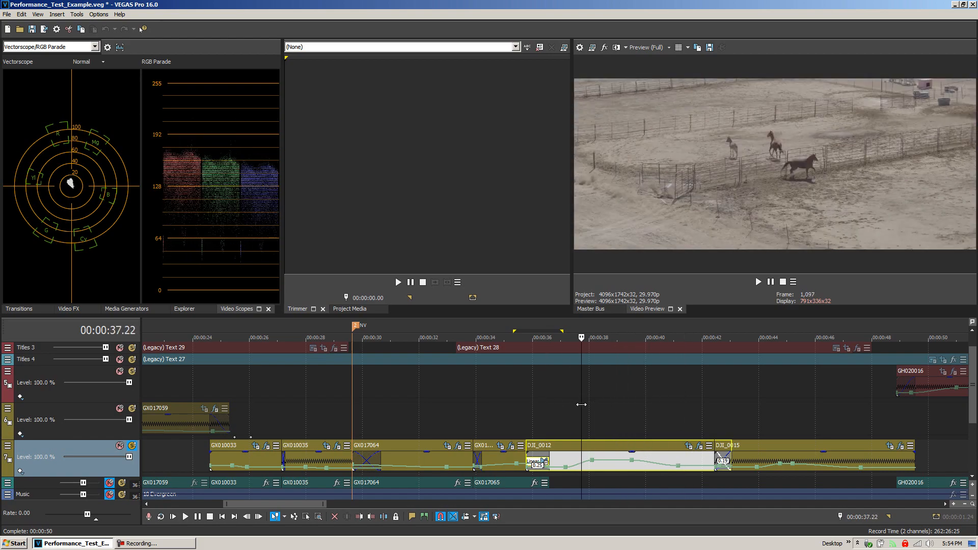
left_click(714, 337)
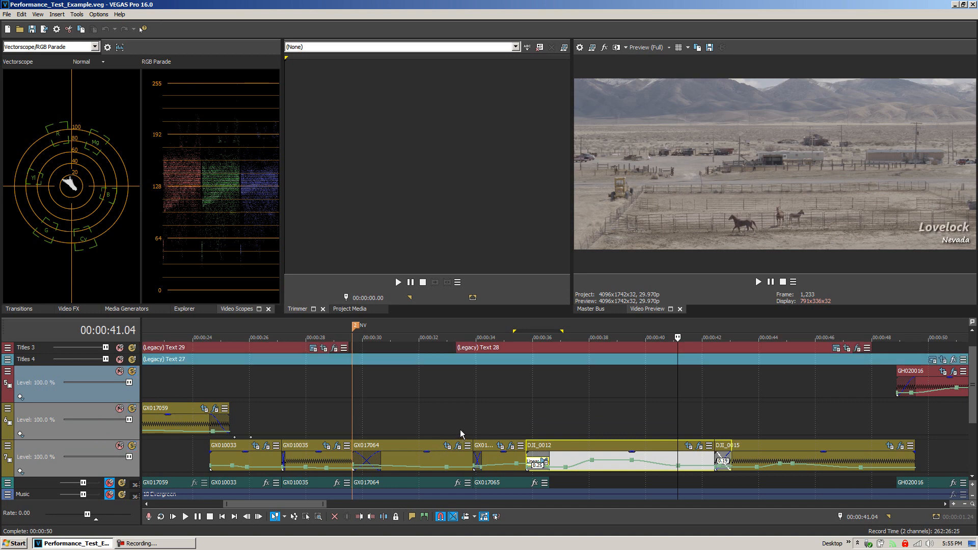
mouse_move(678, 408)
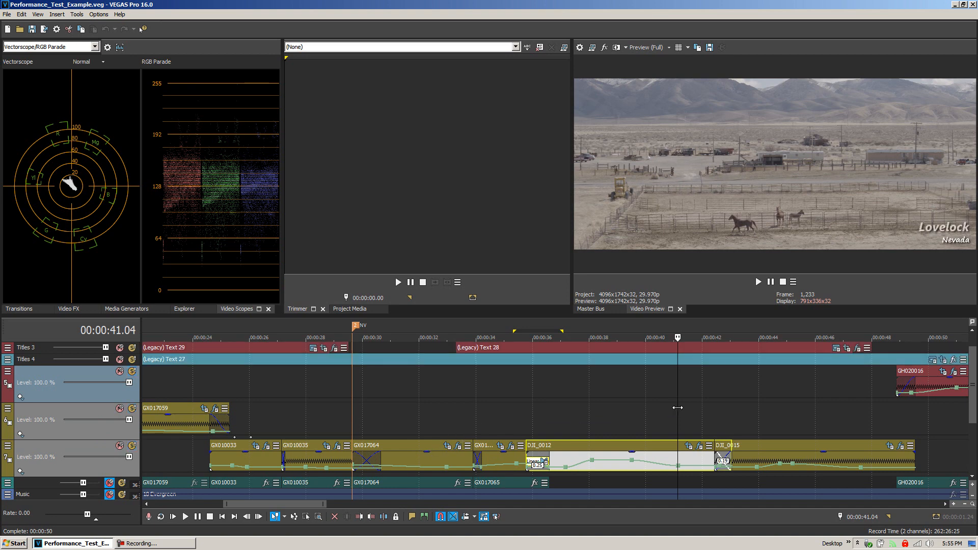
mouse_move(125, 422)
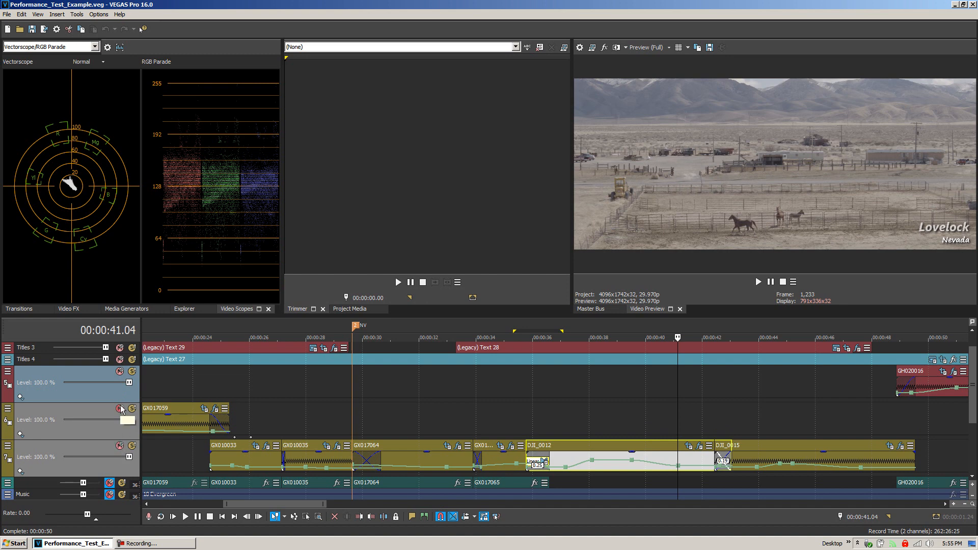
mouse_move(144, 449)
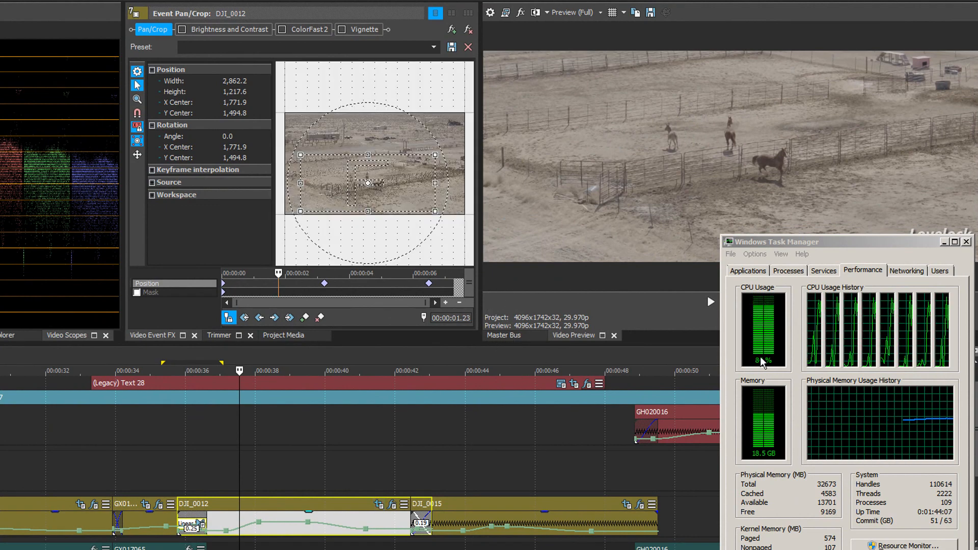
mouse_move(636, 200)
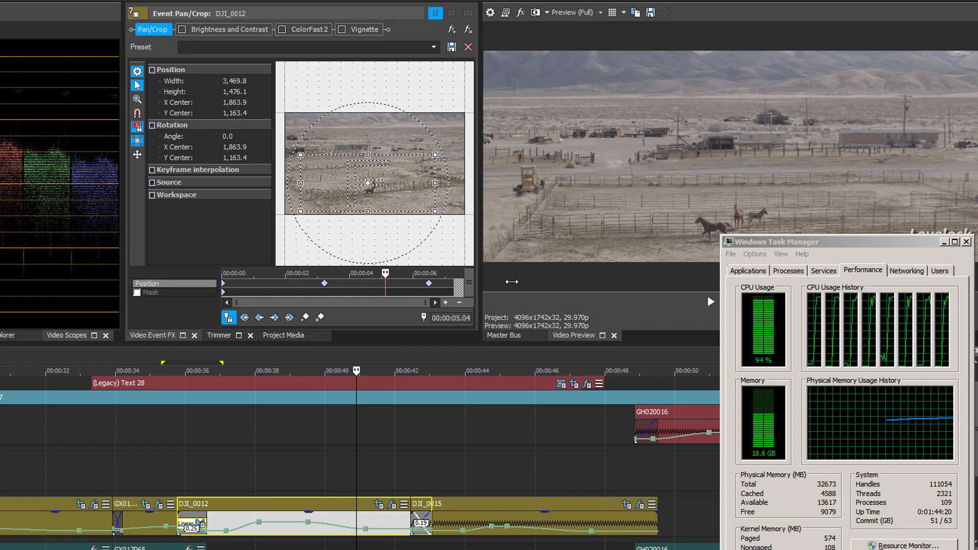
Show DJI_0012's Event Pan/Crop keyframes and drag through its animated move
left_click(469, 47)
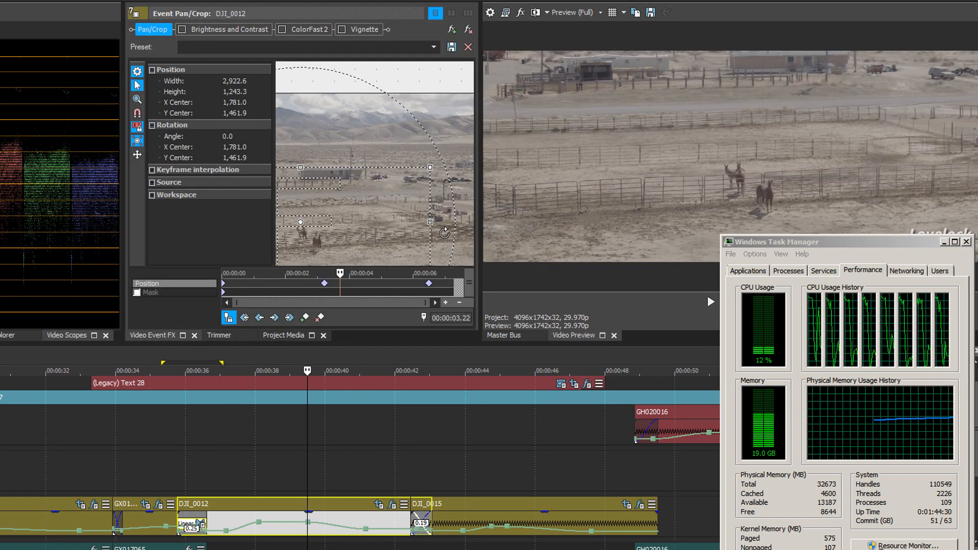
left_click_drag(301, 221, 368, 229)
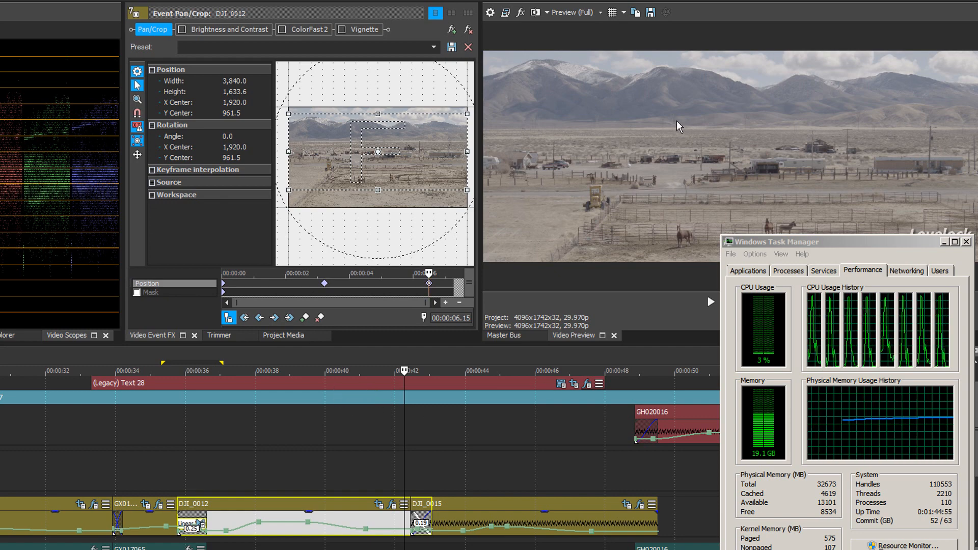
mouse_move(652, 214)
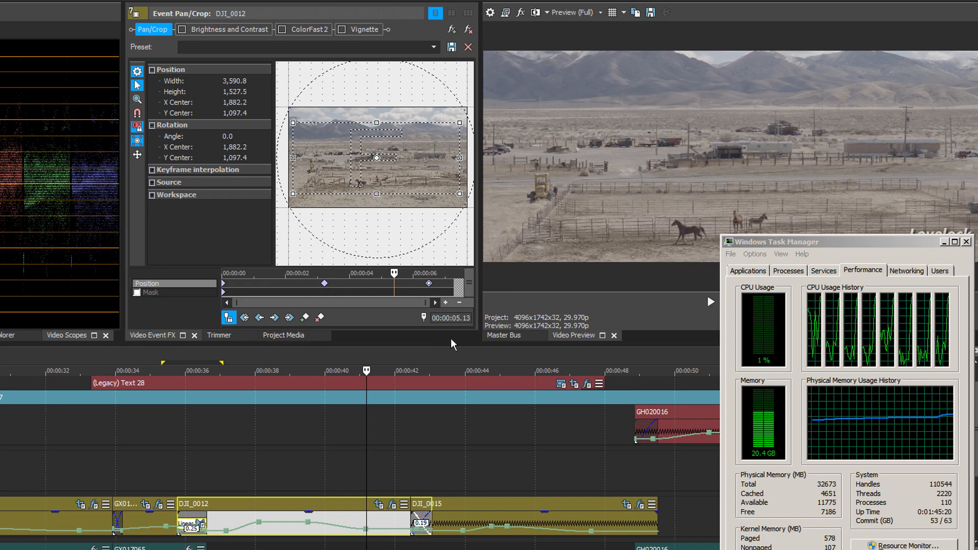
mouse_move(497, 229)
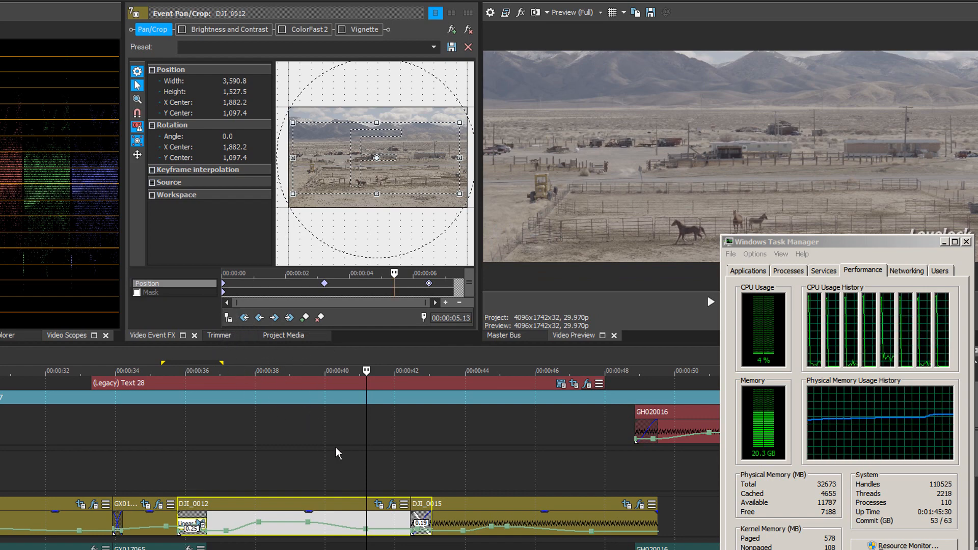
left_click(304, 371)
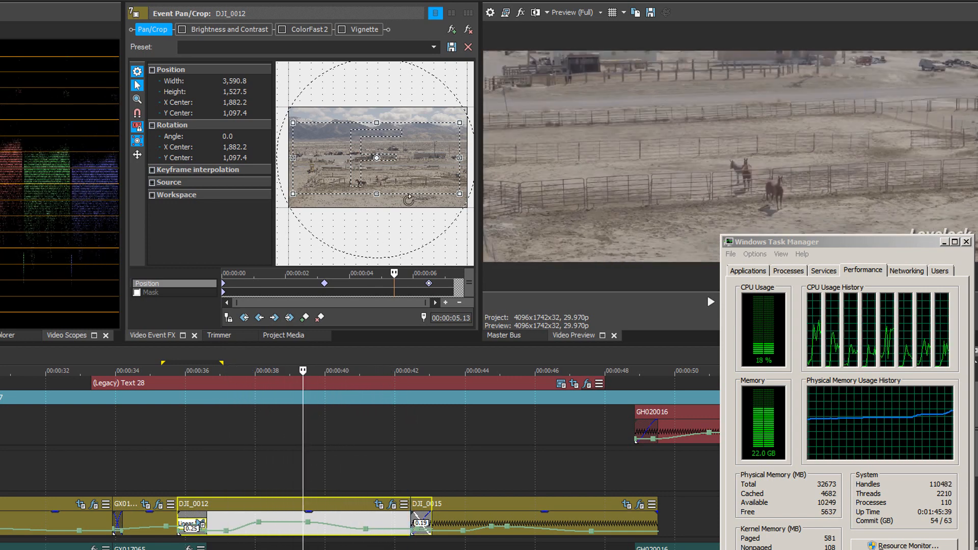
left_click(245, 371)
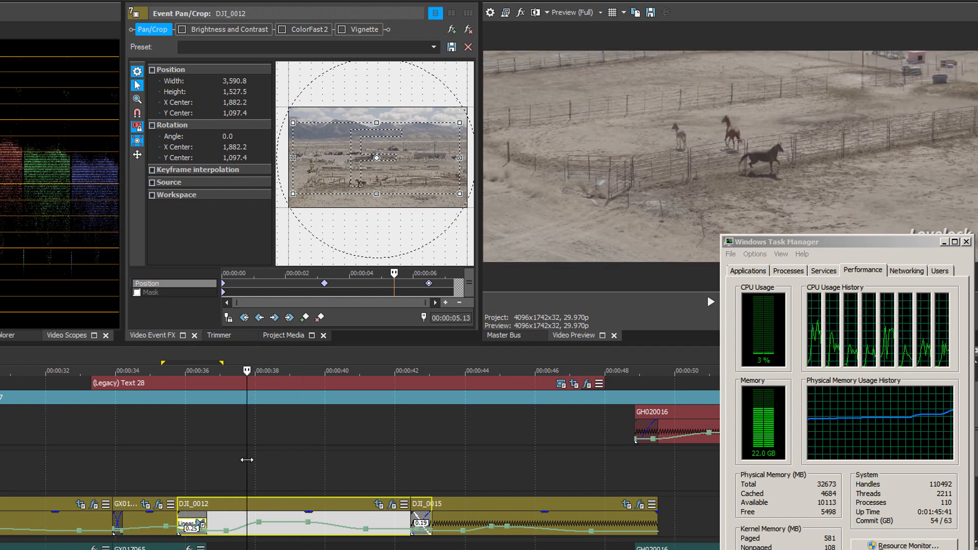
left_click(414, 283)
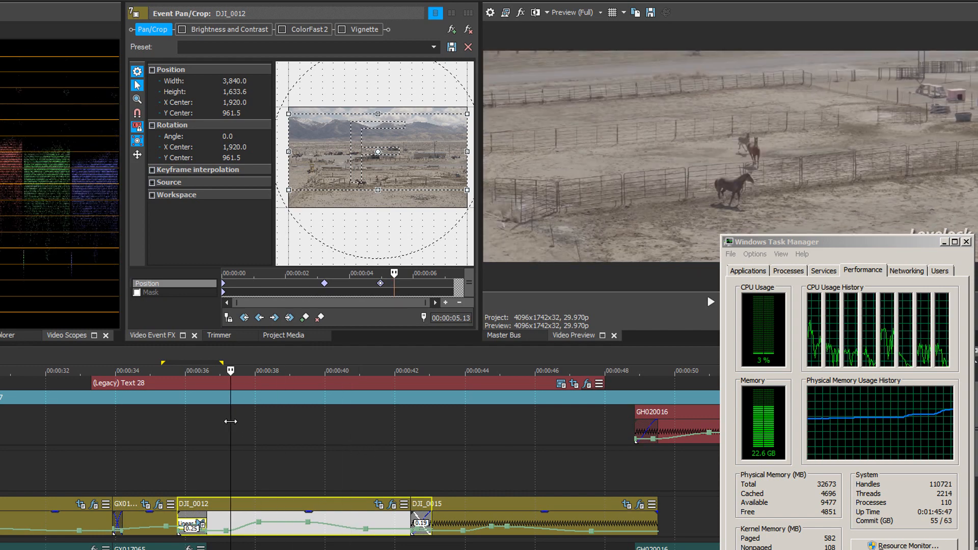
left_click(393, 371)
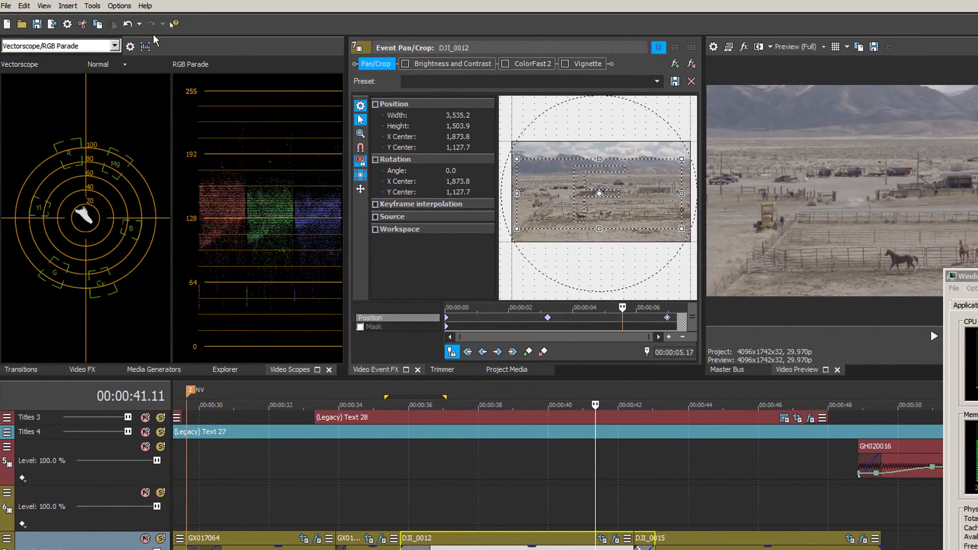
In Options > Preferences General, toggle 'Close media files when not active' on then off
left_click(119, 5)
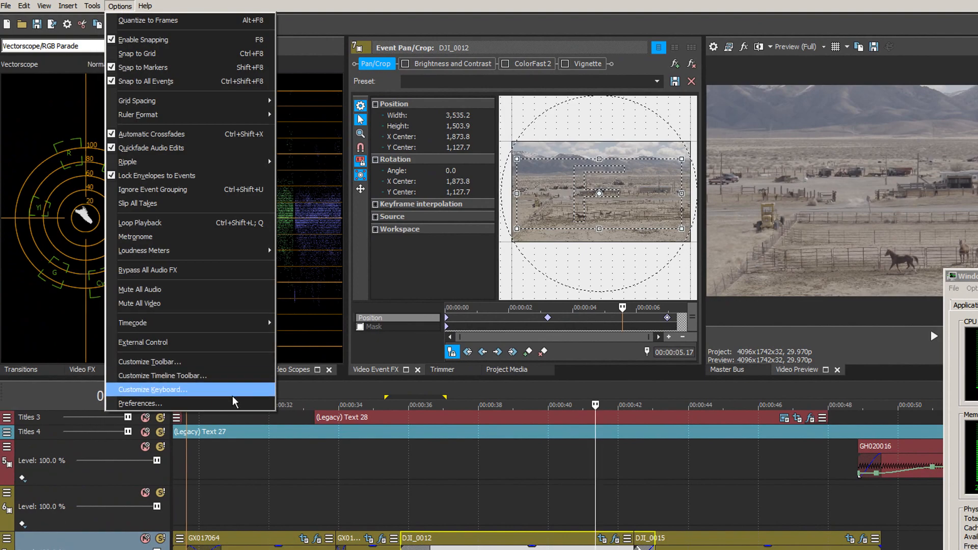
left_click(141, 404)
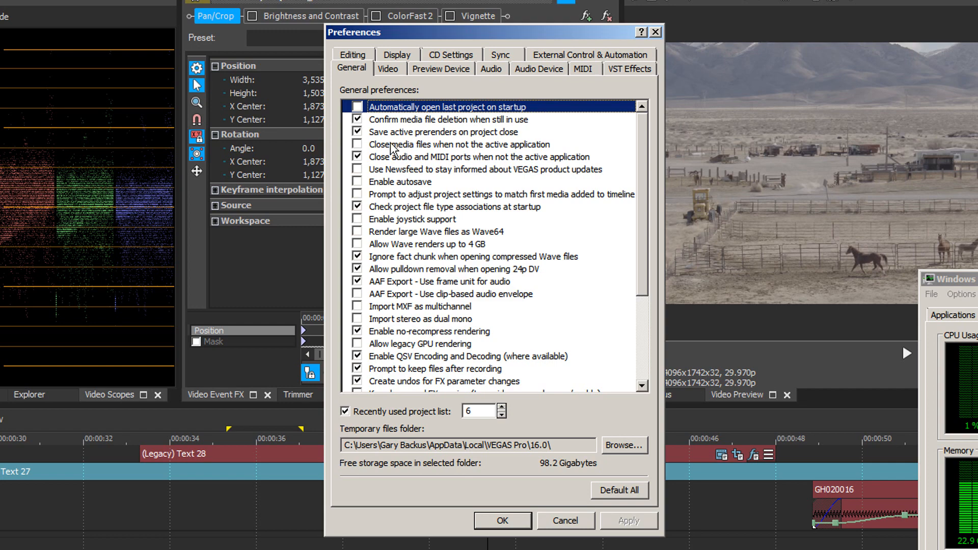
mouse_move(505, 396)
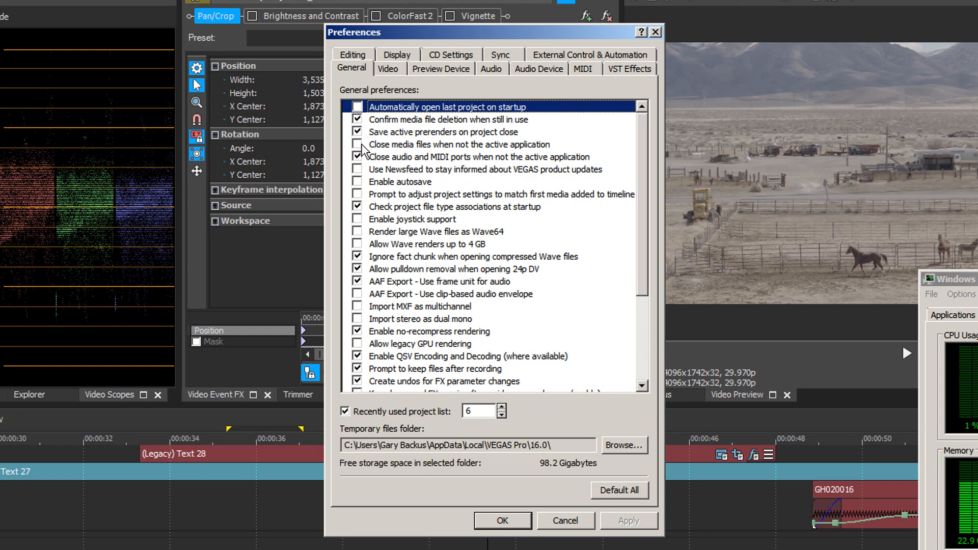
left_click(356, 144)
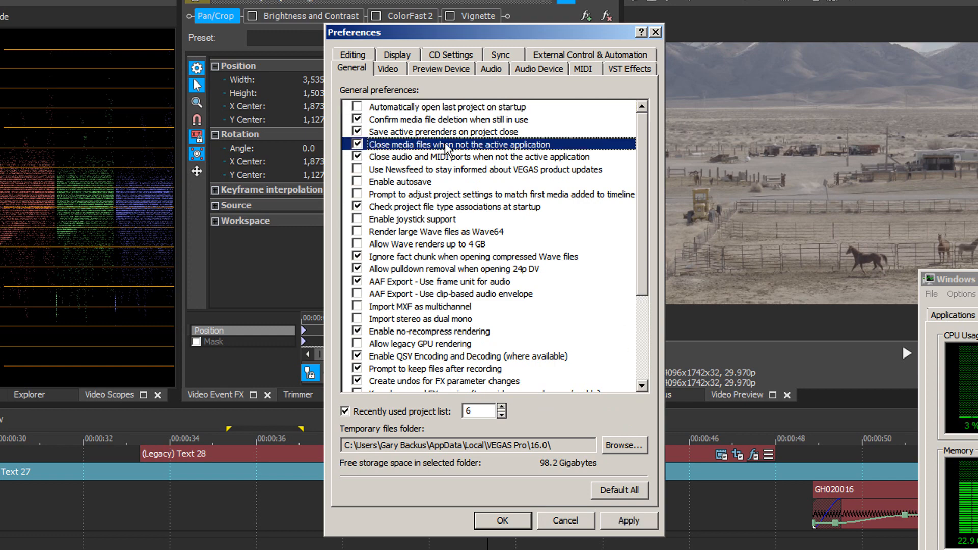
mouse_move(606, 149)
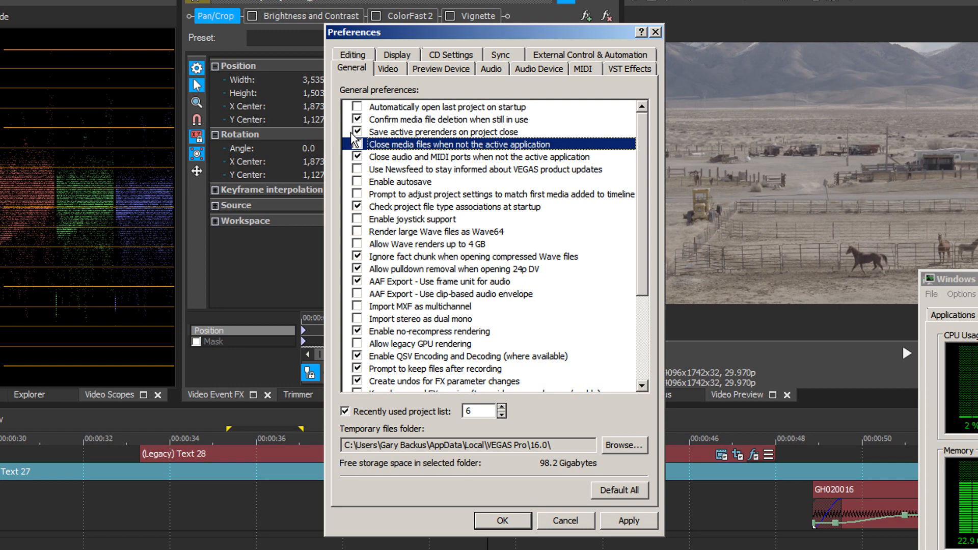
left_click(357, 145)
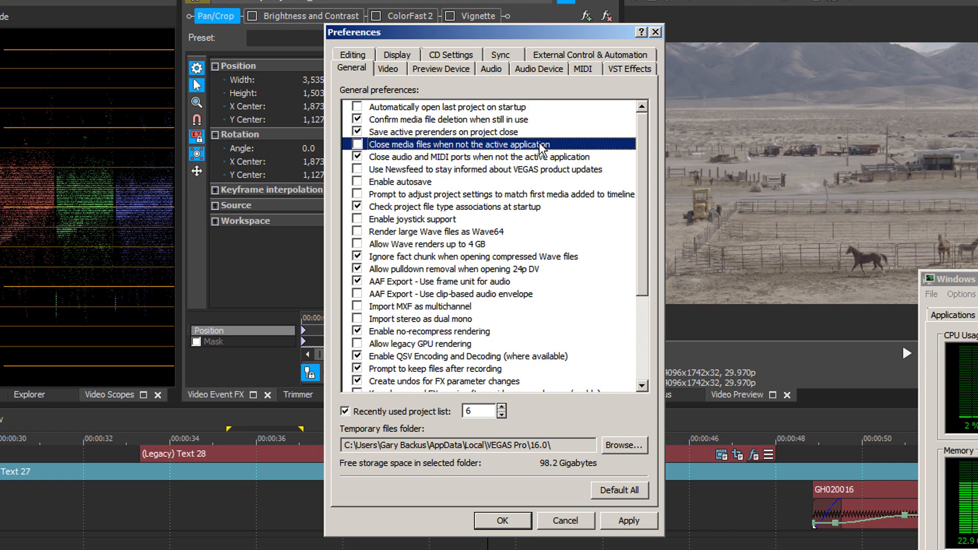
mouse_move(588, 177)
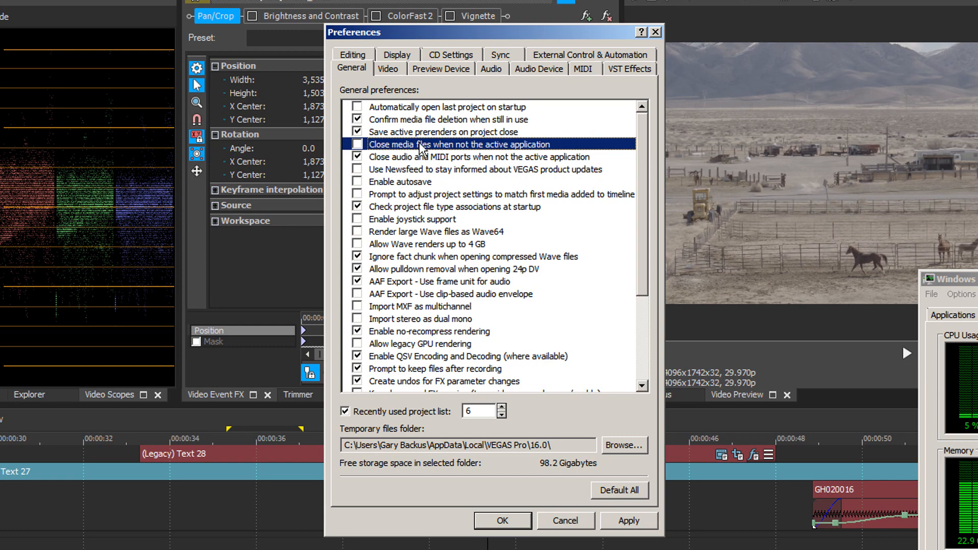
mouse_move(422, 76)
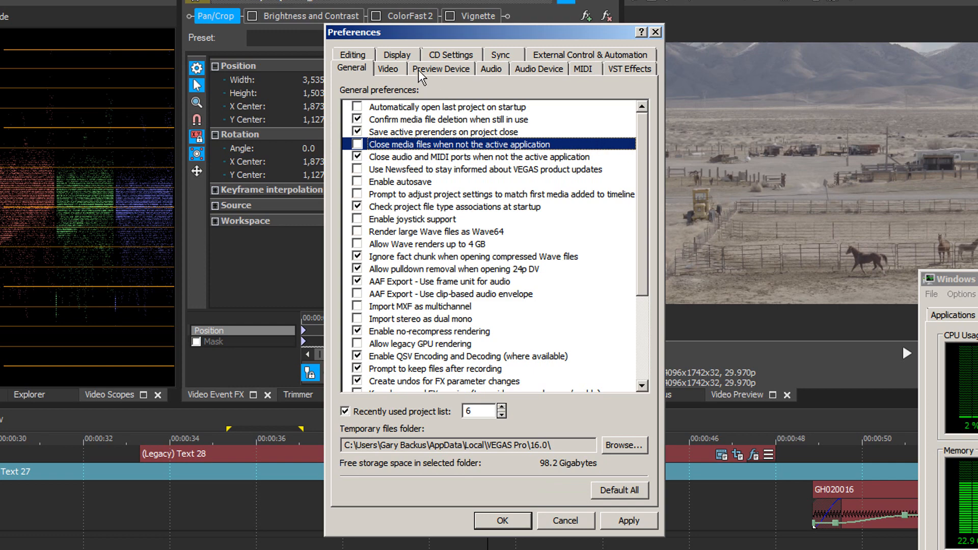
mouse_move(417, 108)
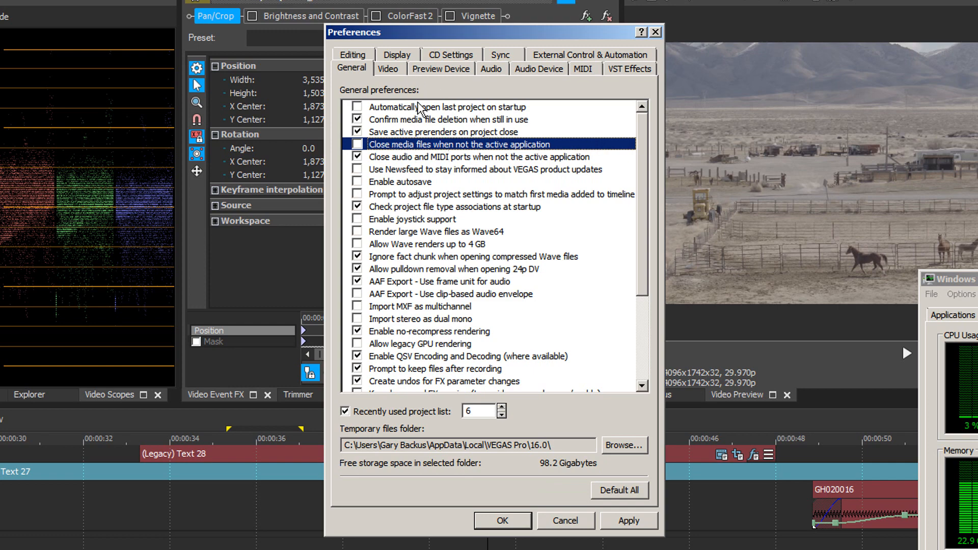
On the Video preferences, try 1024/4096/2048 then restore Dynamic RAM Preview max to 8192 MB
left_click(388, 69)
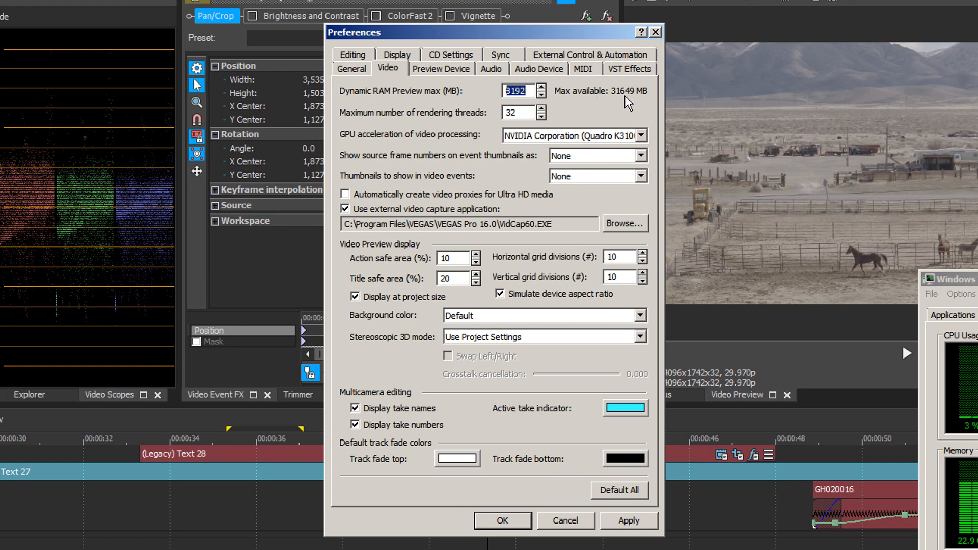
mouse_move(435, 123)
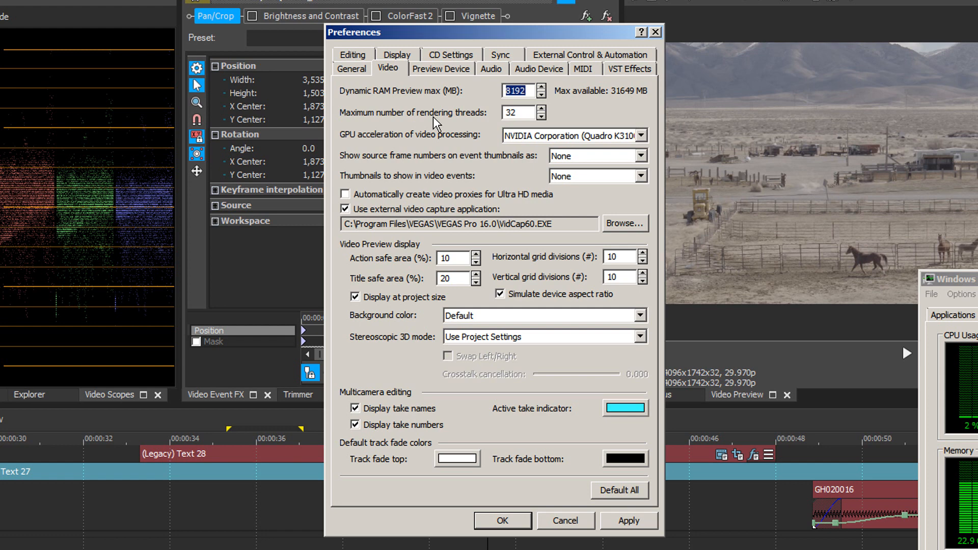
type("1024")
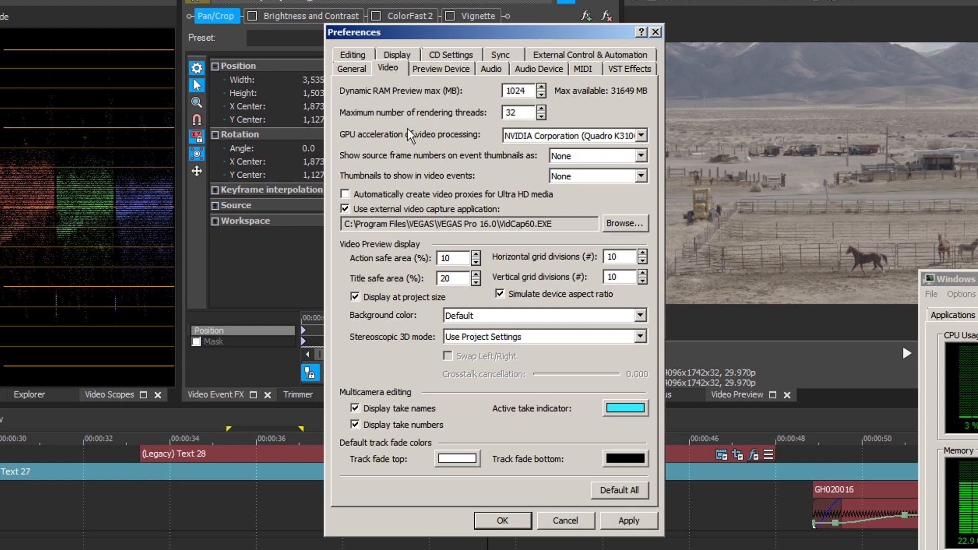
left_click(519, 90)
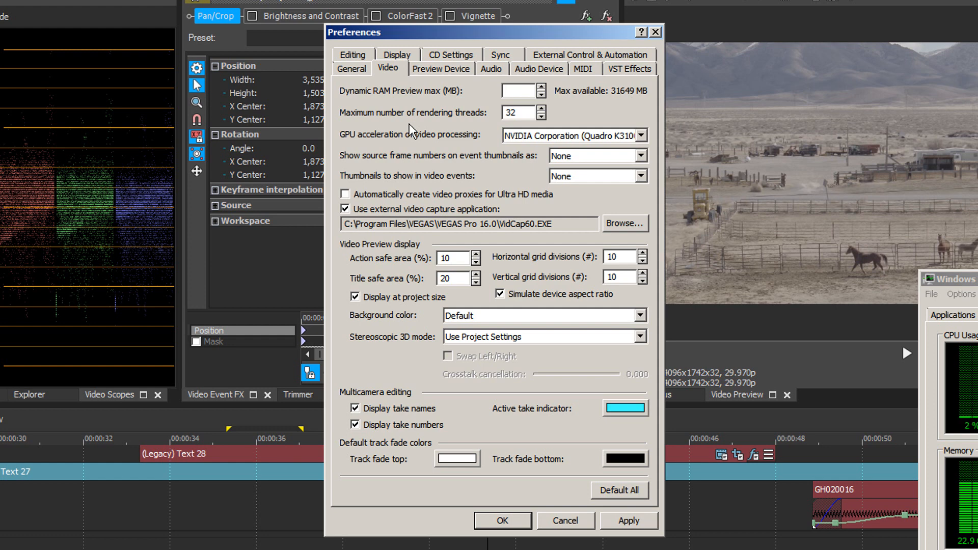
left_click(520, 91)
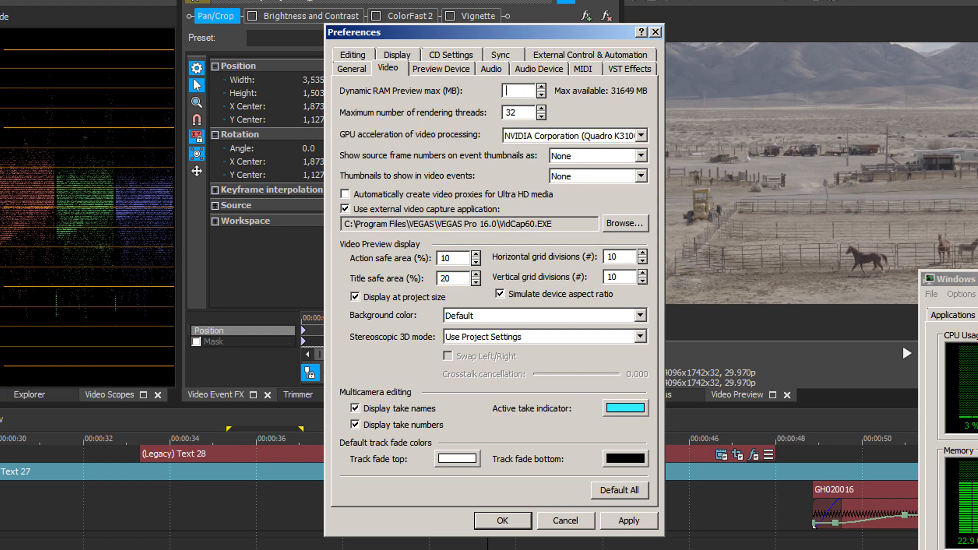
type("4096")
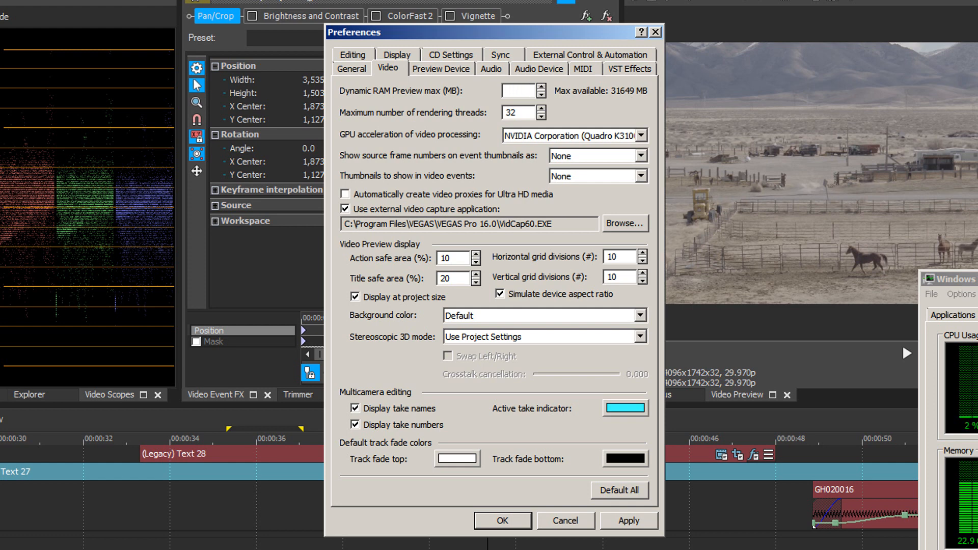
type("2048")
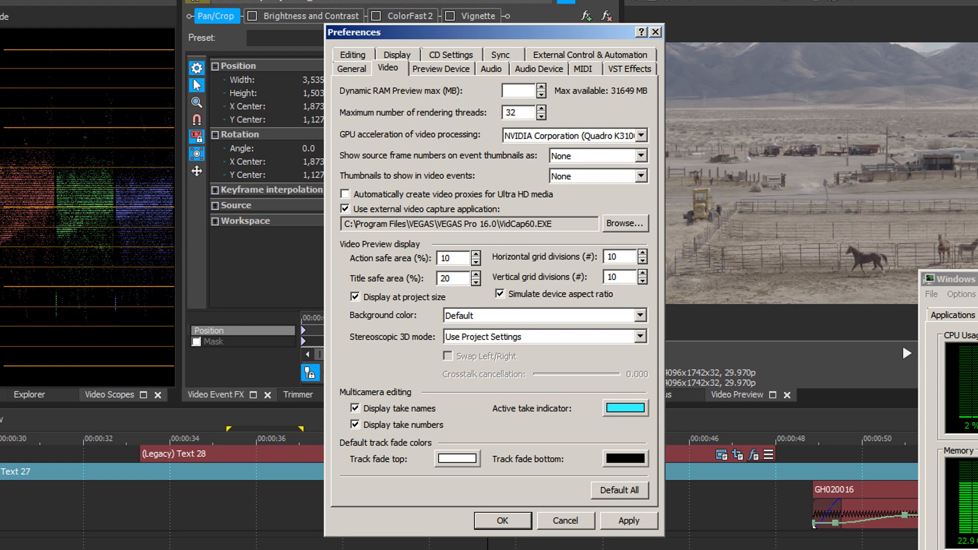
type("8")
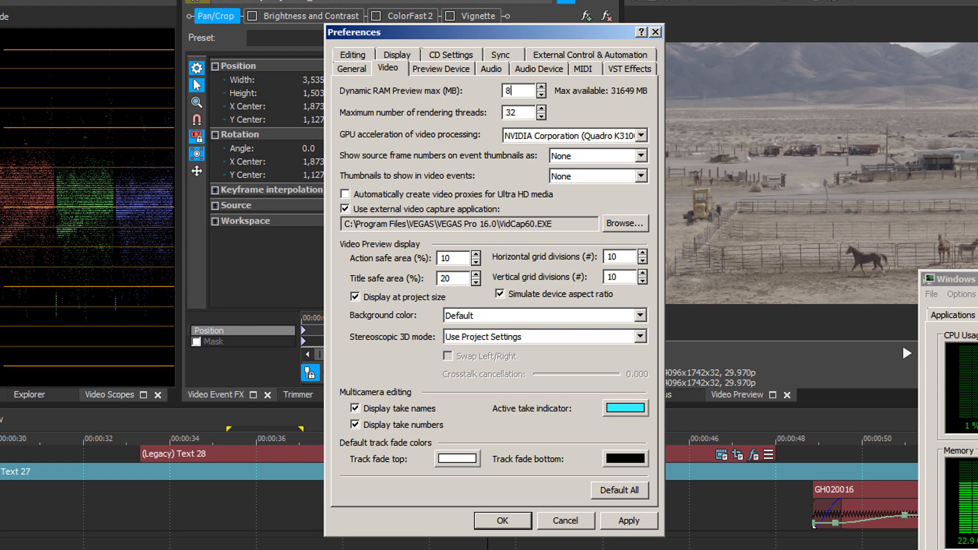
Keep GPU acceleration on NVIDIA Quadro K3100M and confirm the preferences
left_click(644, 135)
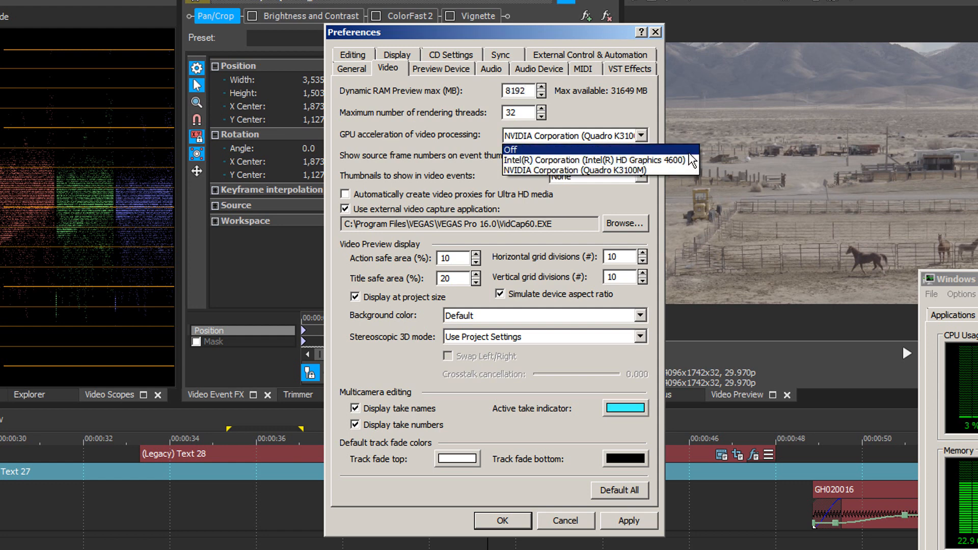
mouse_move(684, 178)
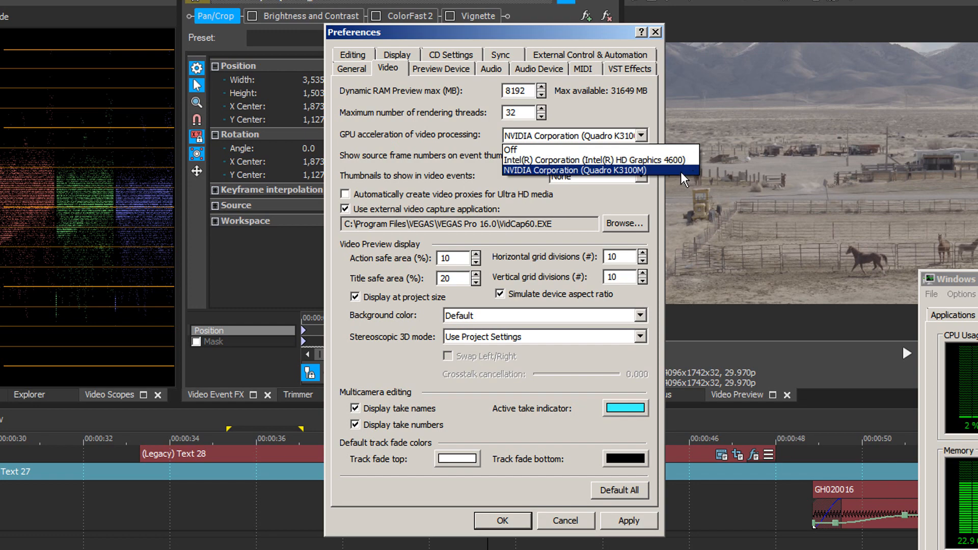
left_click(579, 170)
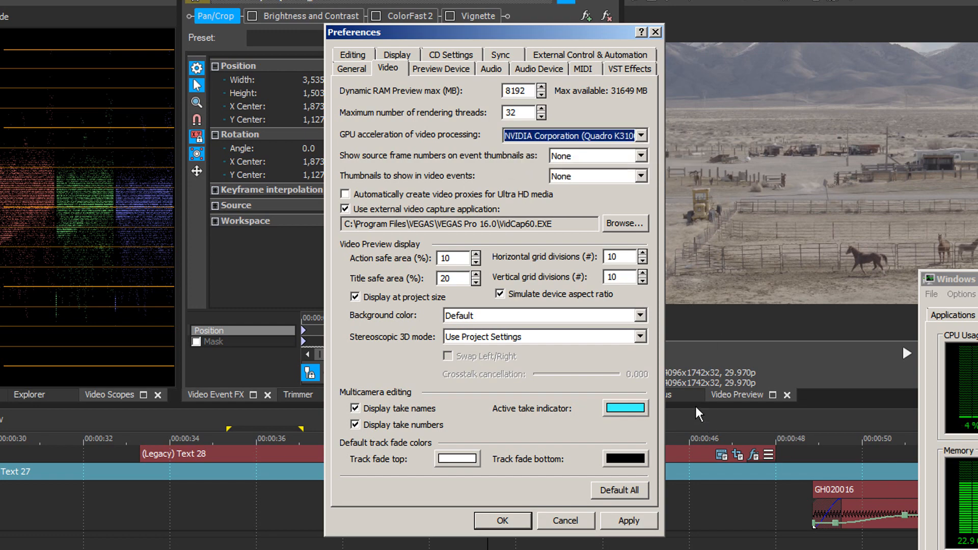
left_click(502, 521)
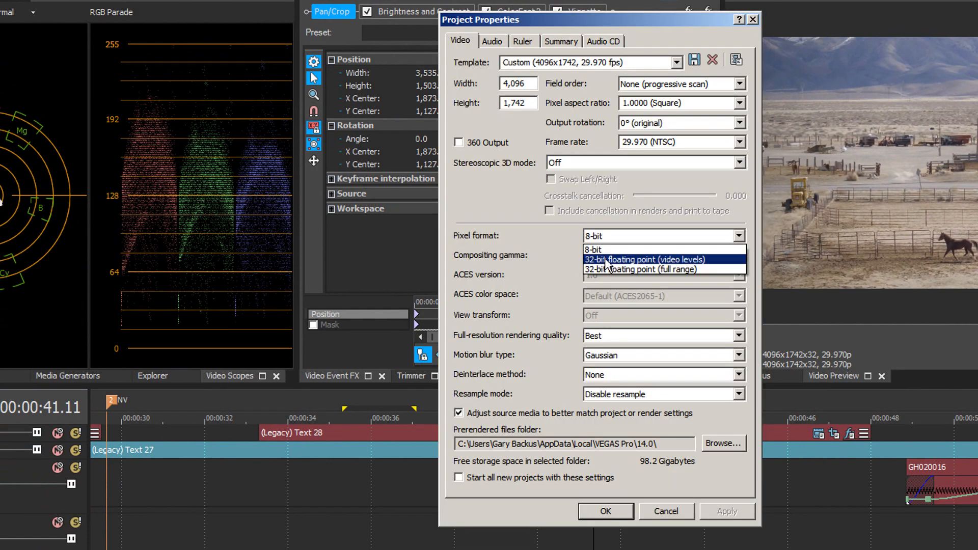
Set Pixel format to 32-bit floating point (video levels) in Project Properties and confirm
left_click(645, 260)
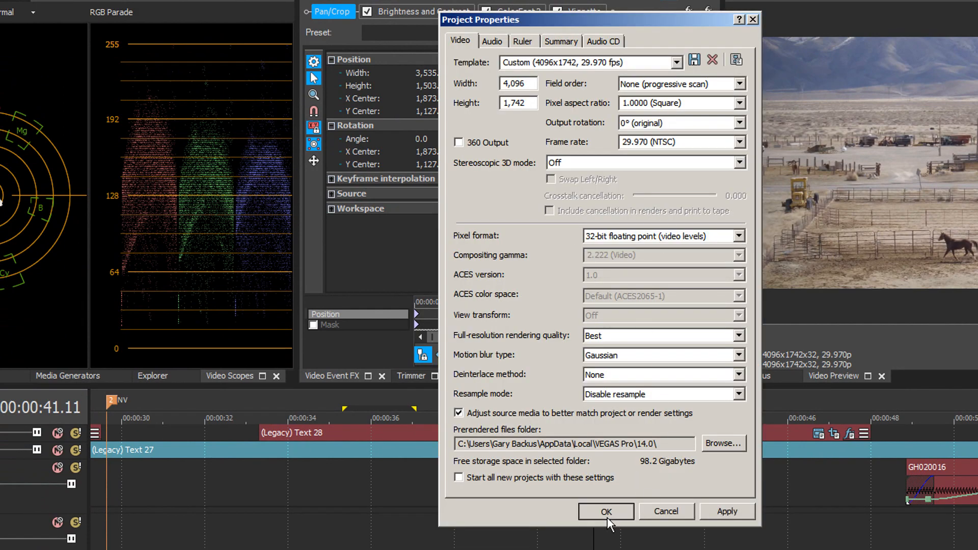
left_click(605, 512)
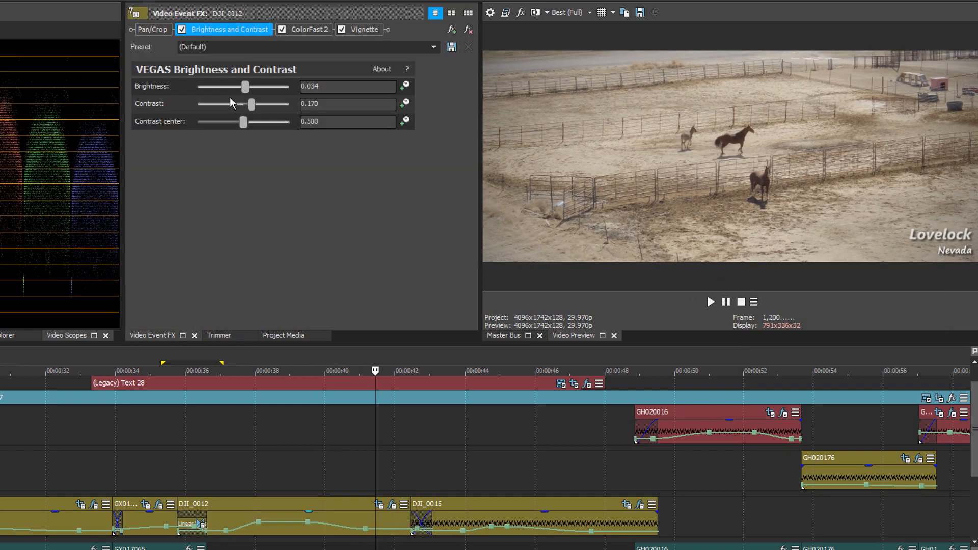
Try DJI_0012 contrast values up and below zero, settling near 0.184
left_click_drag(250, 103, 256, 104)
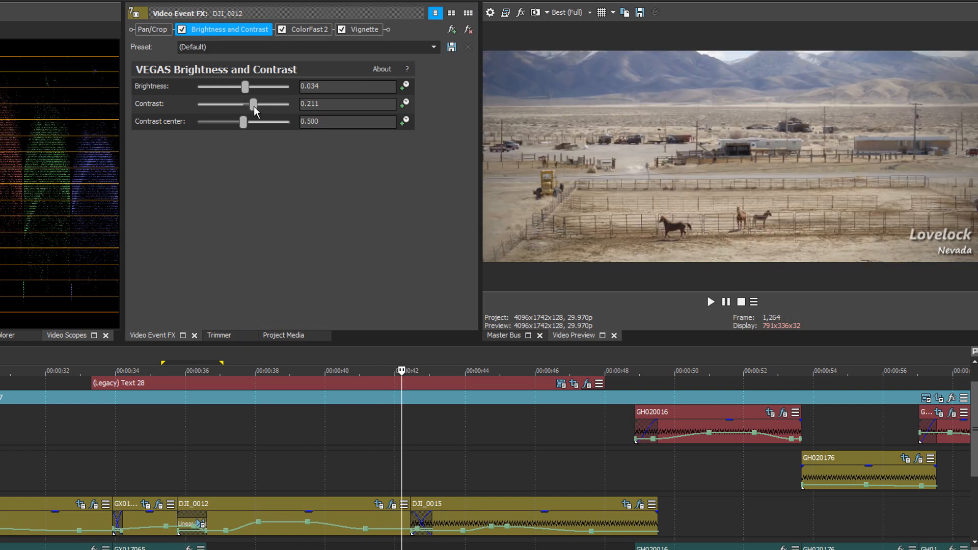
left_click_drag(252, 104, 250, 104)
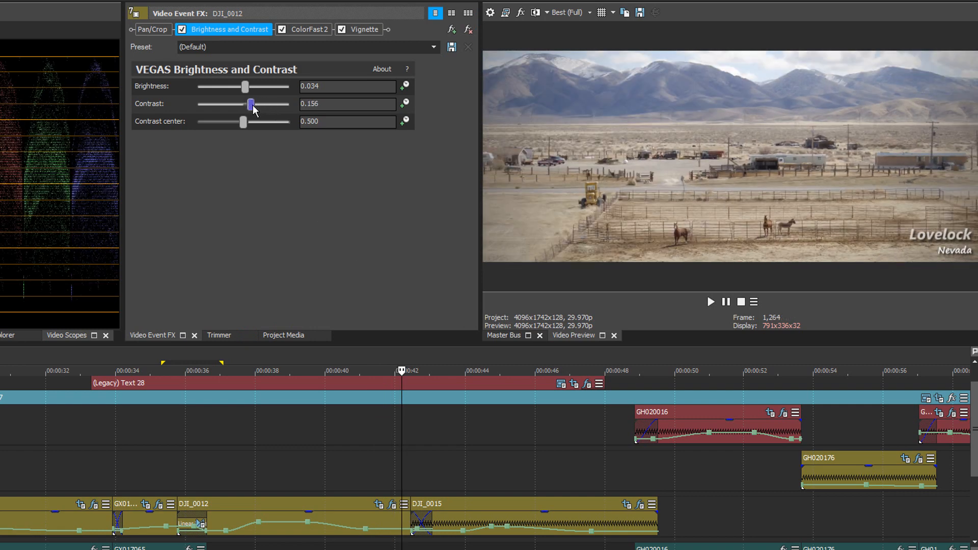
left_click_drag(250, 103, 239, 104)
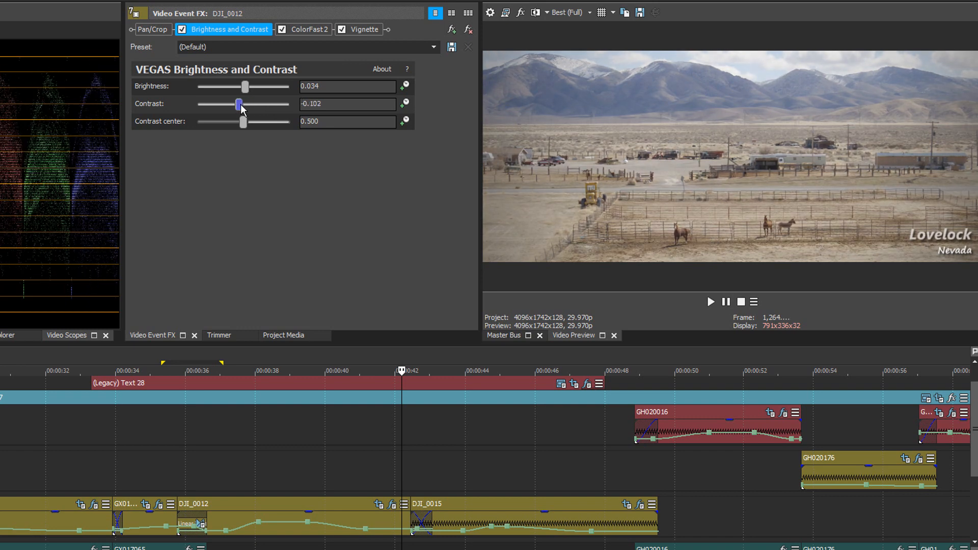
left_click_drag(237, 104, 252, 103)
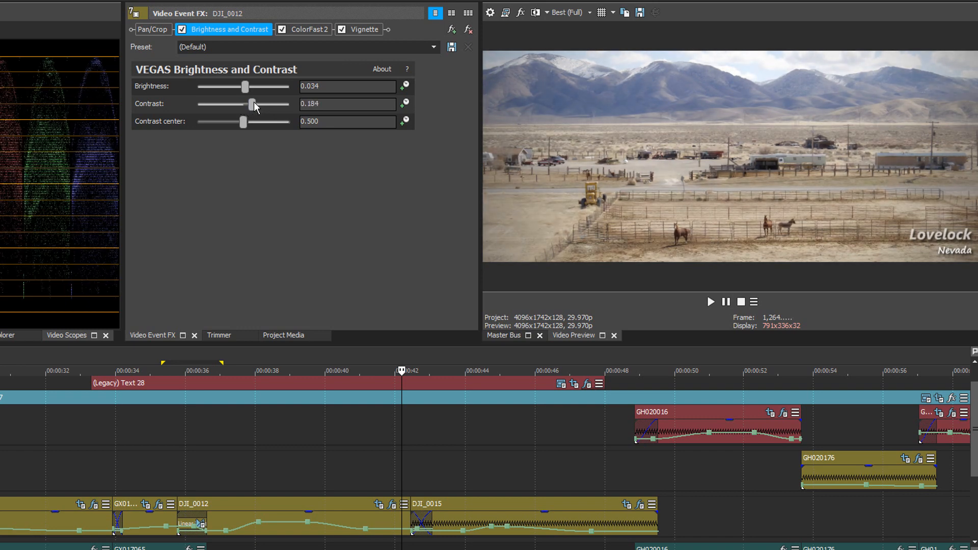
Lower preview quality to Best (Half) and settle DJI_0012's contrast at 0.156
left_click(583, 12)
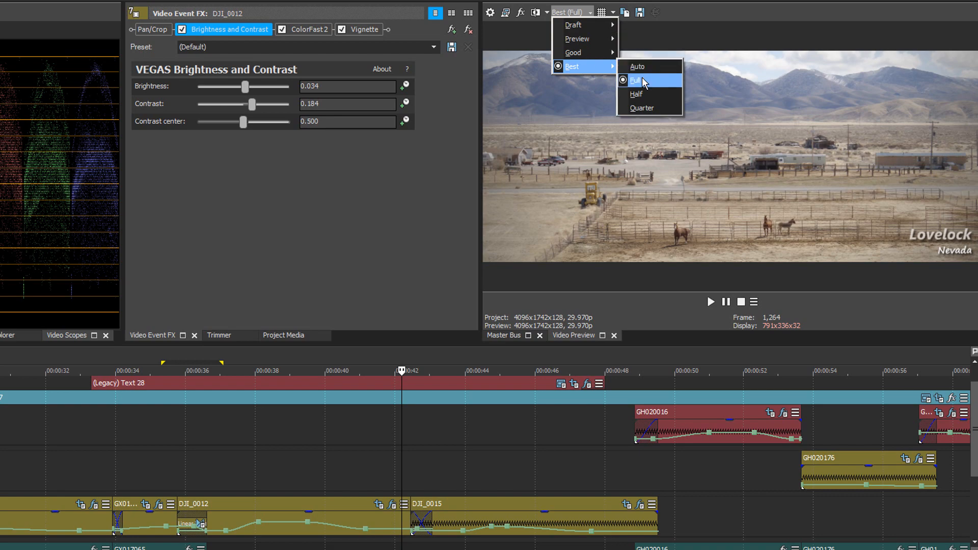
left_click(636, 93)
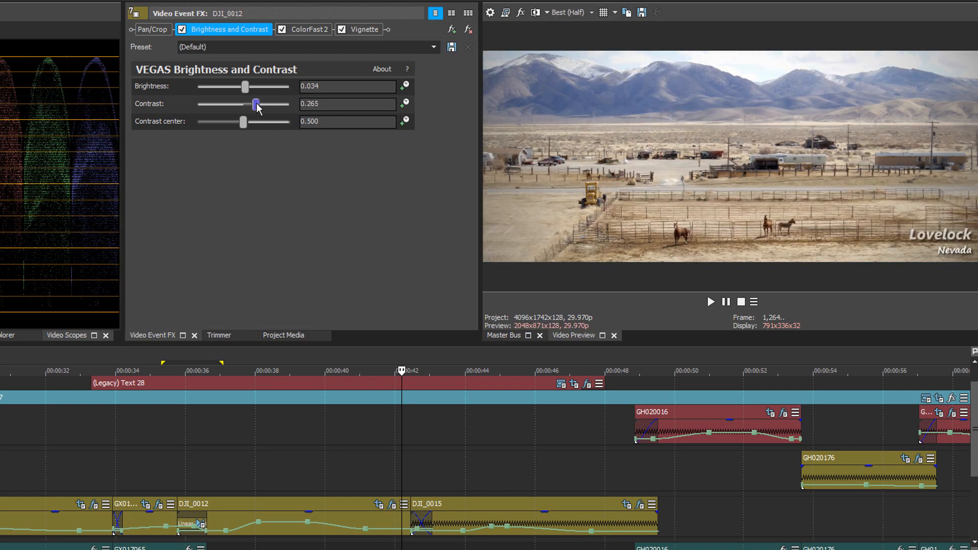
left_click_drag(256, 104, 251, 104)
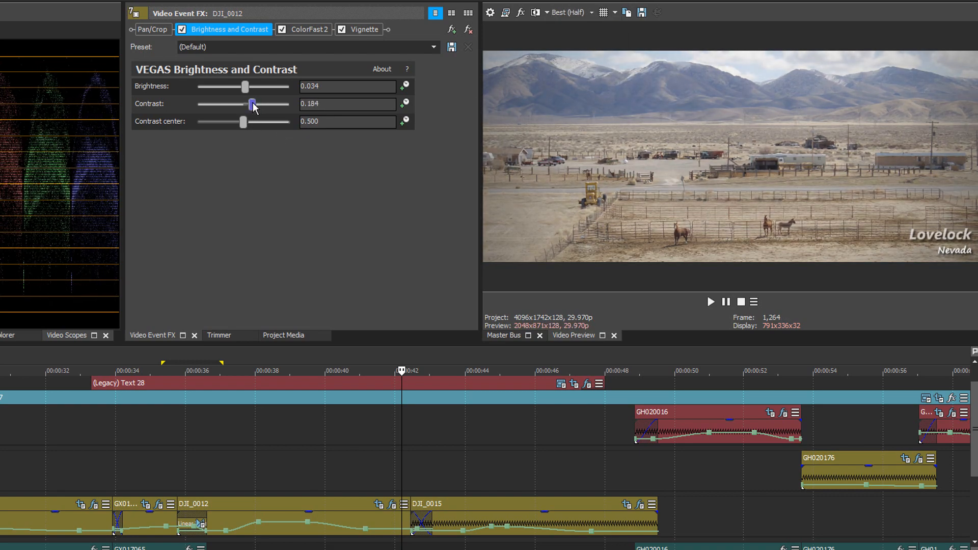
left_click_drag(253, 104, 250, 104)
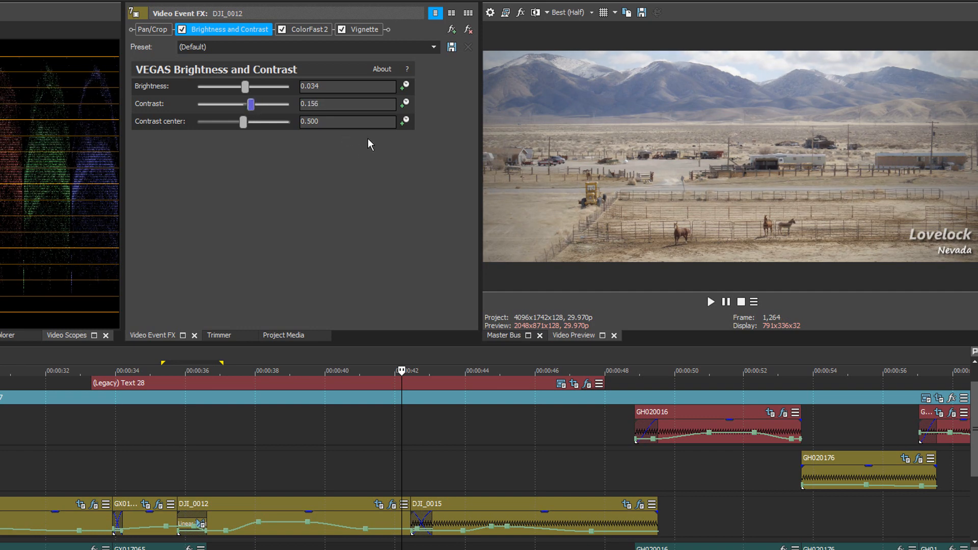
mouse_move(571, 166)
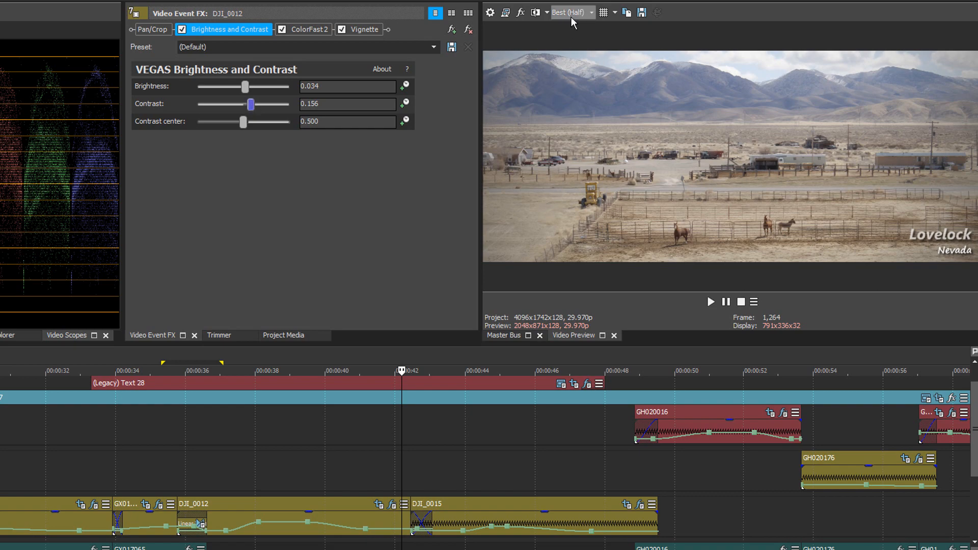
Set preview to Preview (Full), scrub through DJI_0012 at several points, then reopen the video properties
left_click(591, 12)
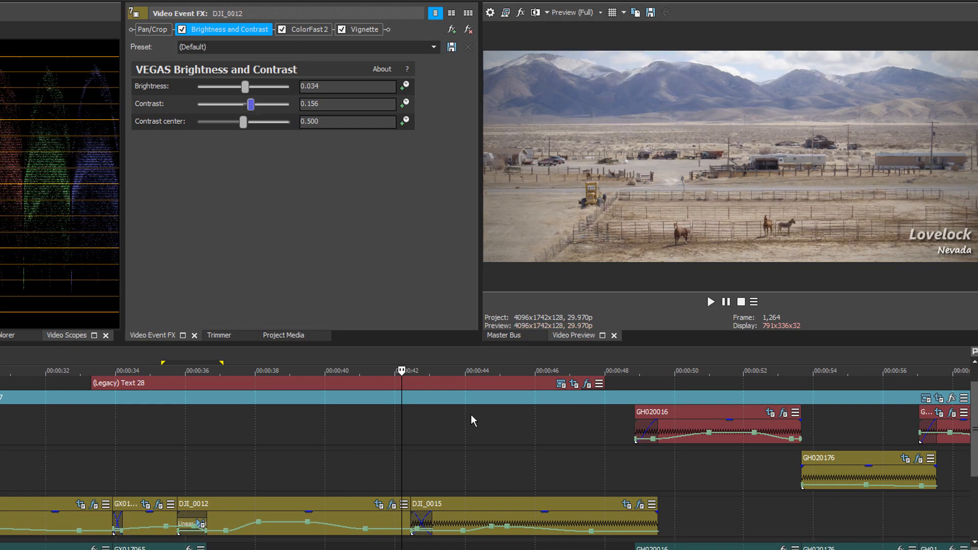
left_click(262, 371)
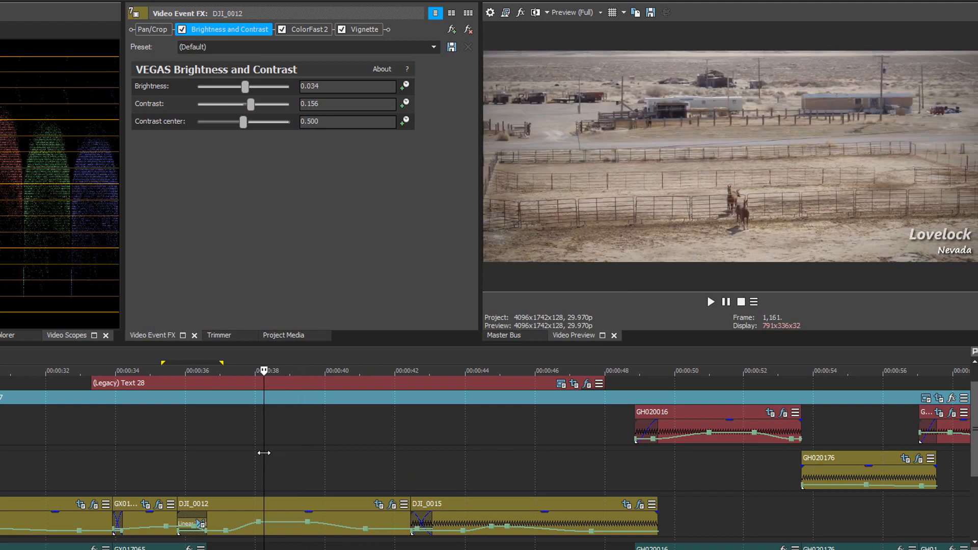
left_click(344, 371)
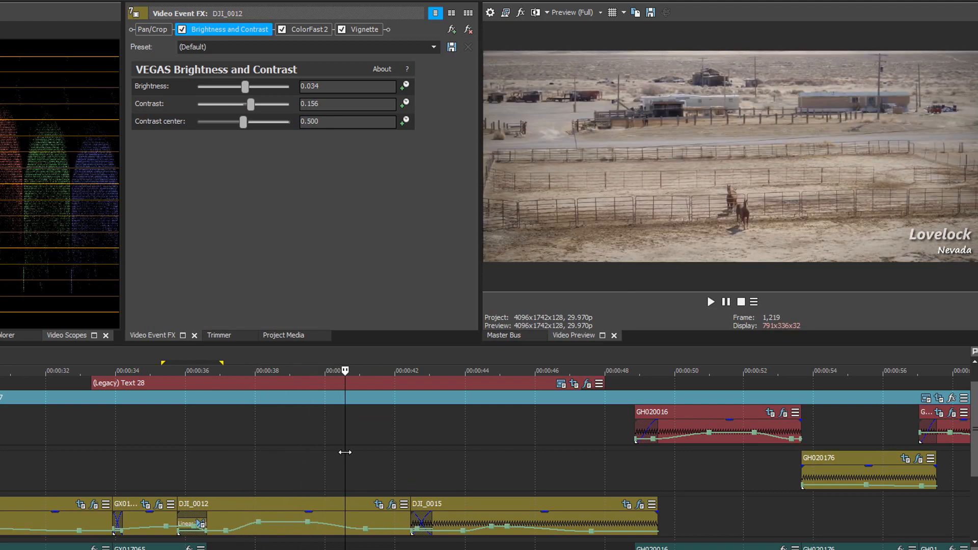
left_click(392, 371)
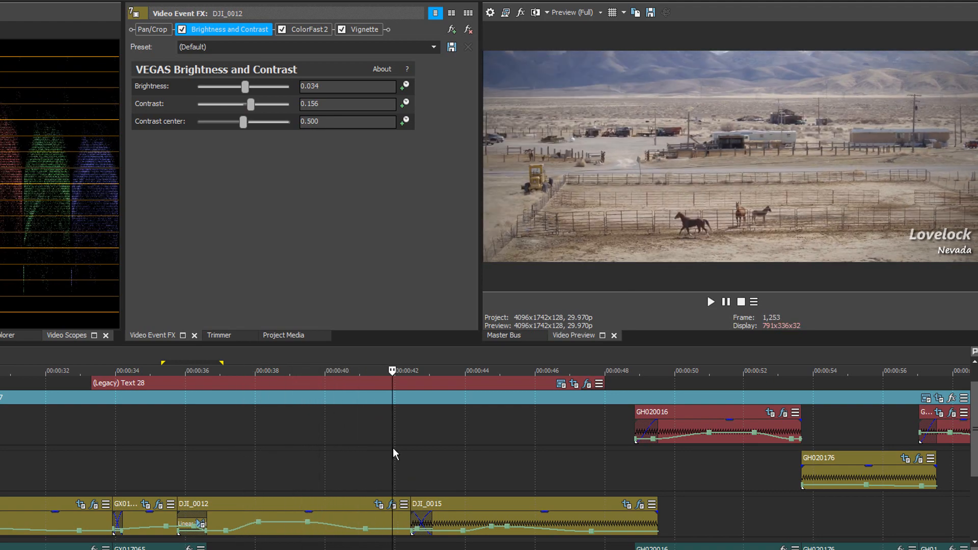
left_click(536, 12)
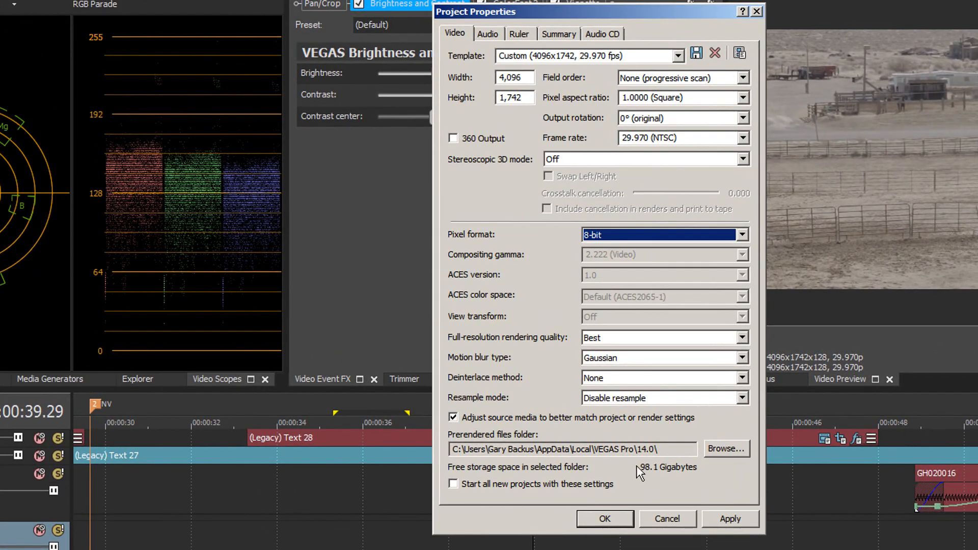
Confirm Project Properties, returning the project to an 8-bit pixel format
left_click(605, 519)
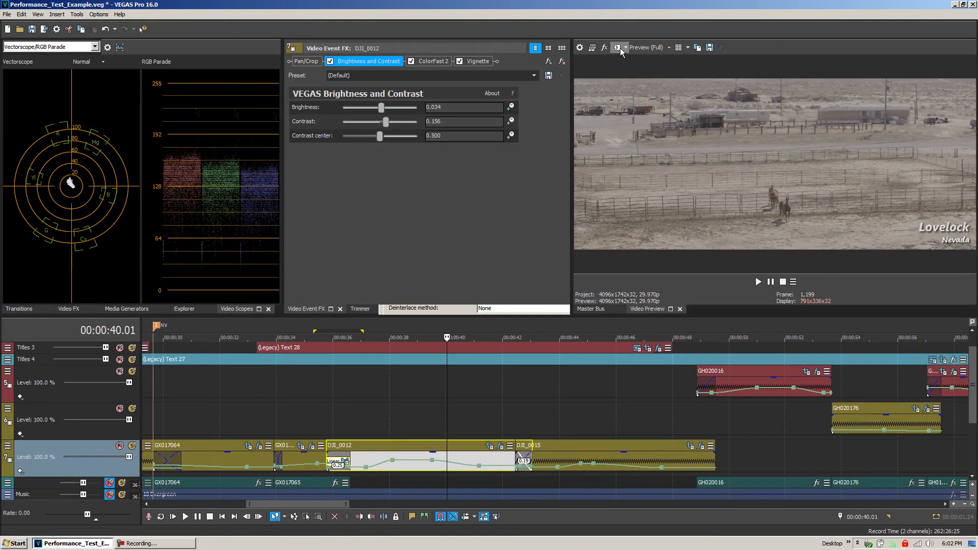
Set preview to Best (Full) then Best (Half) and raise DJI_0012's contrast to 0.361
left_click(626, 47)
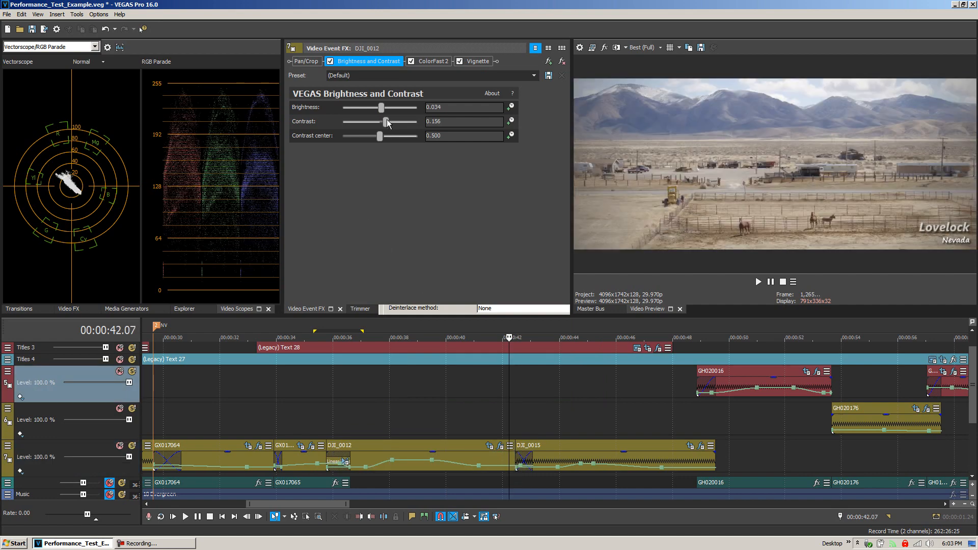
left_click(642, 47)
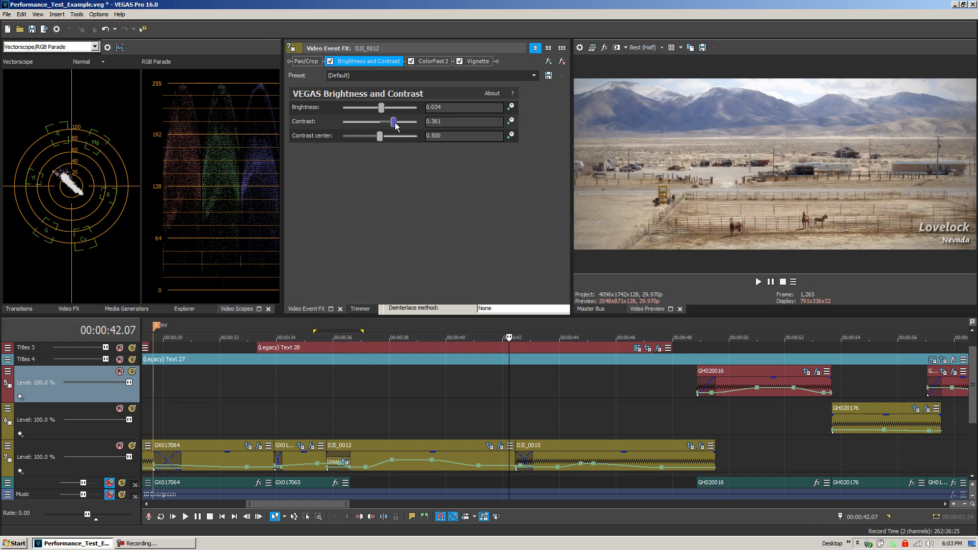
left_click_drag(393, 121, 395, 121)
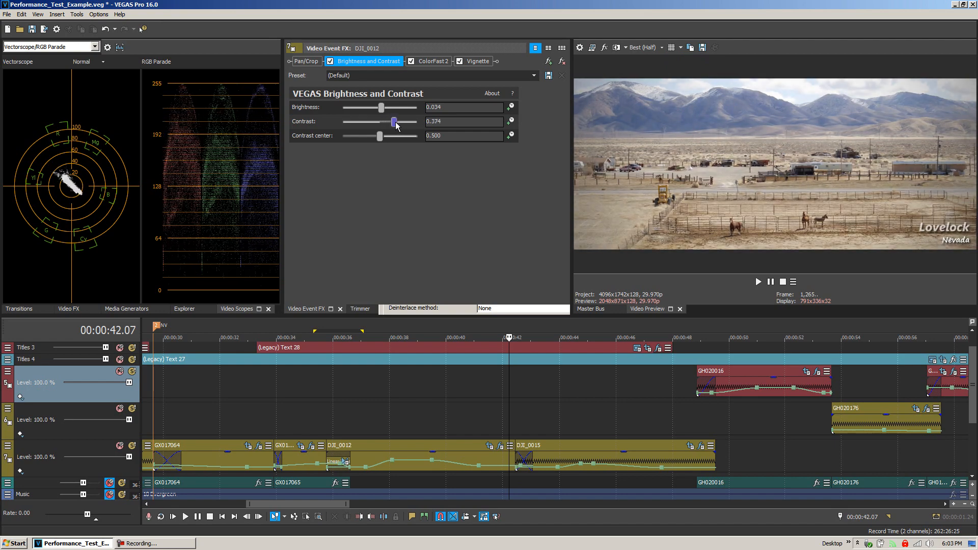
left_click_drag(395, 121, 392, 121)
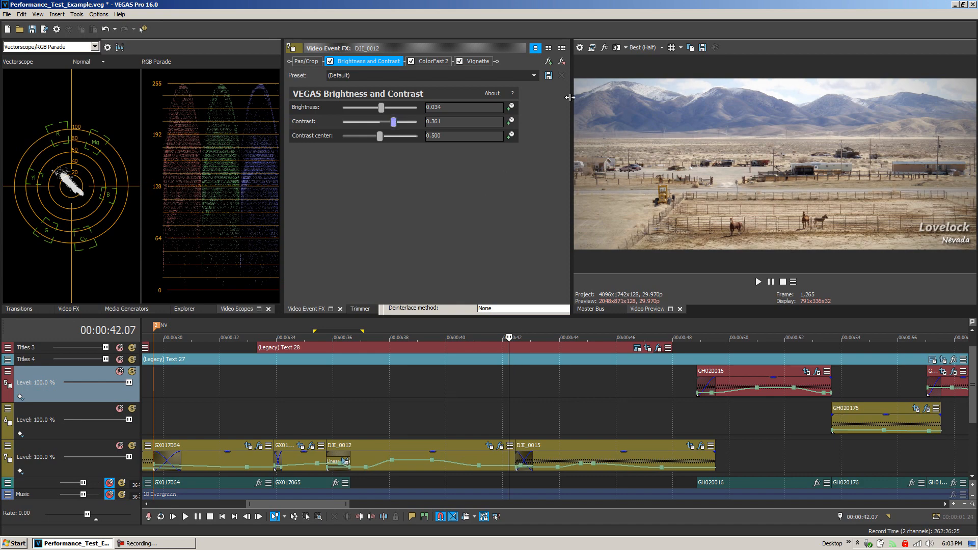
Return preview quality to Preview (Full) and jump later in the DJI_0012 clip
left_click(656, 47)
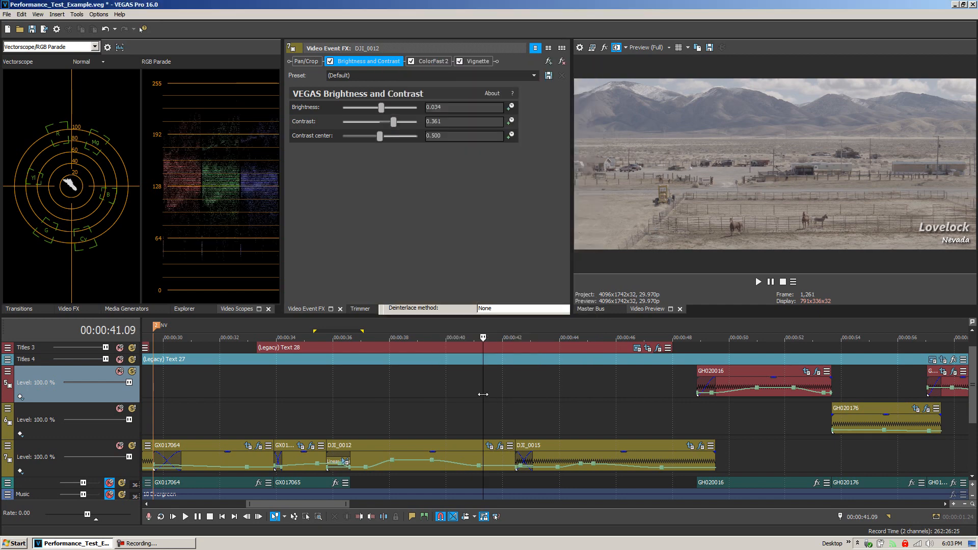
left_click(467, 337)
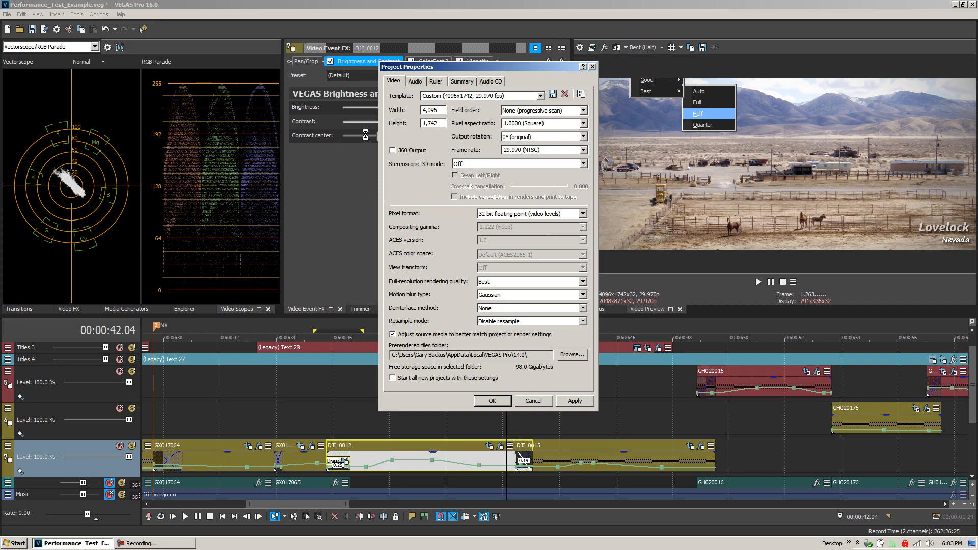
Go back to Best (Half) preview and lower DJI_0012's contrast to 0.184
left_click(492, 401)
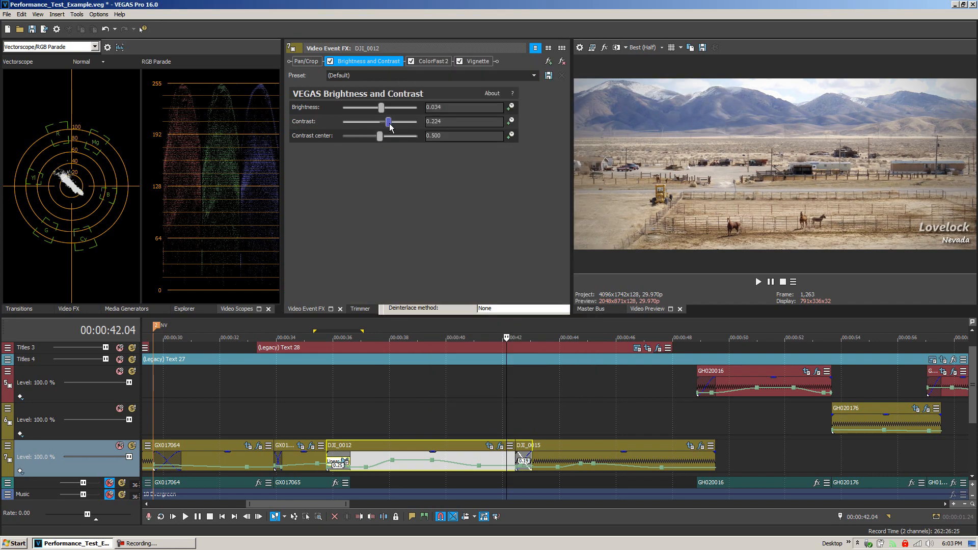
left_click_drag(390, 121, 387, 121)
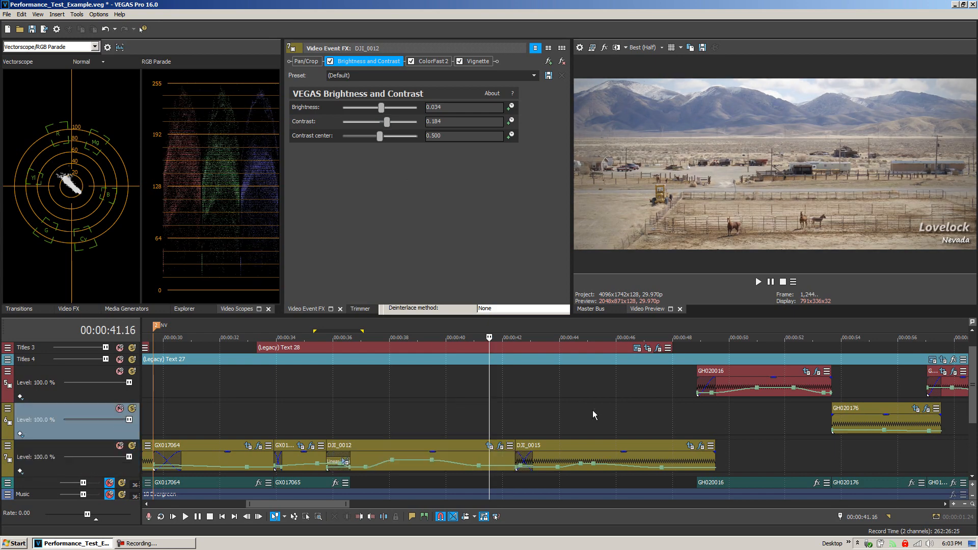
mouse_move(596, 404)
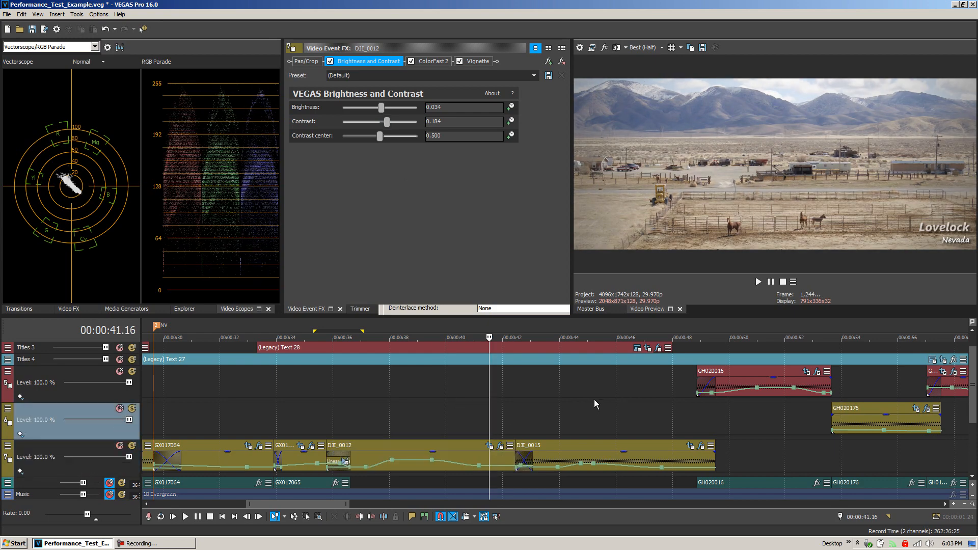